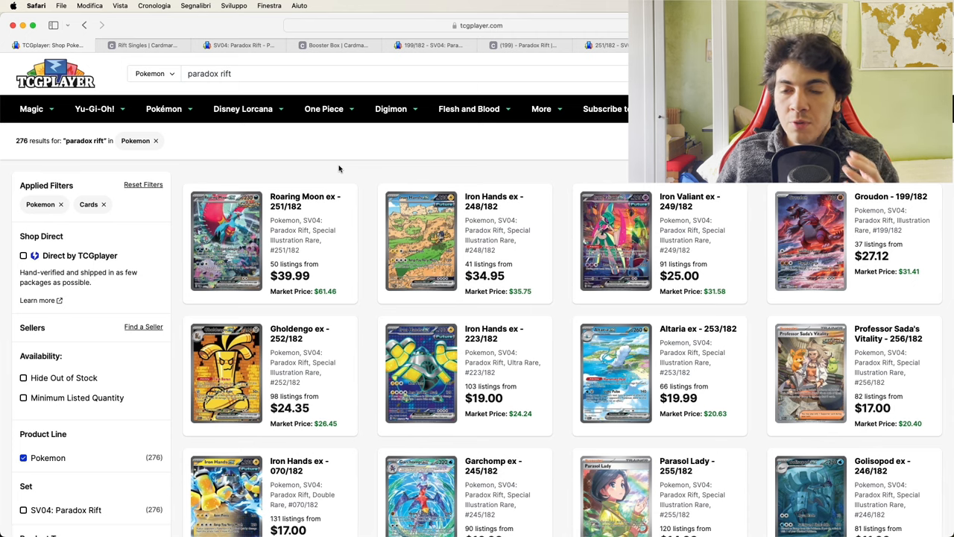
- Scroll the Paradox Rift results, then switch to the Booster Box product tab ($89.99)
scroll(down, 3)
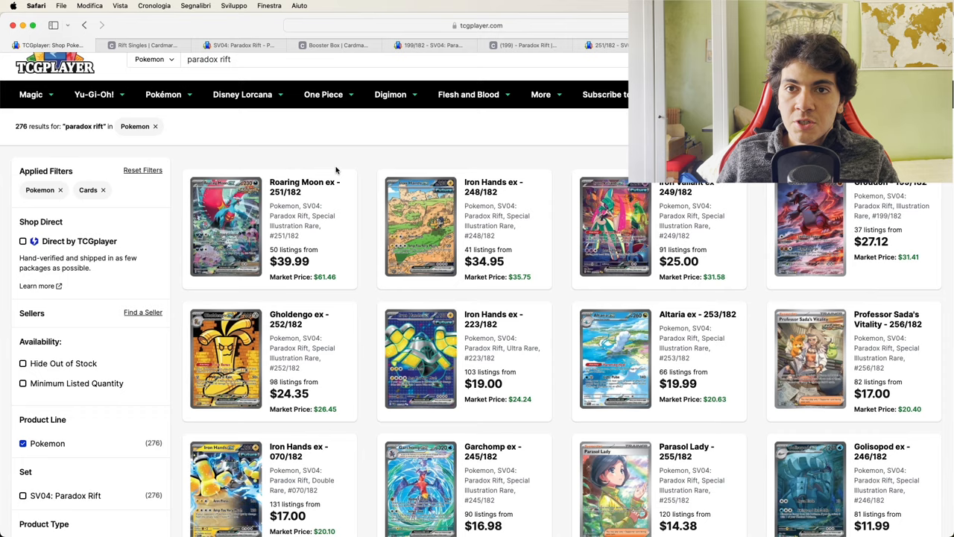
click(145, 45)
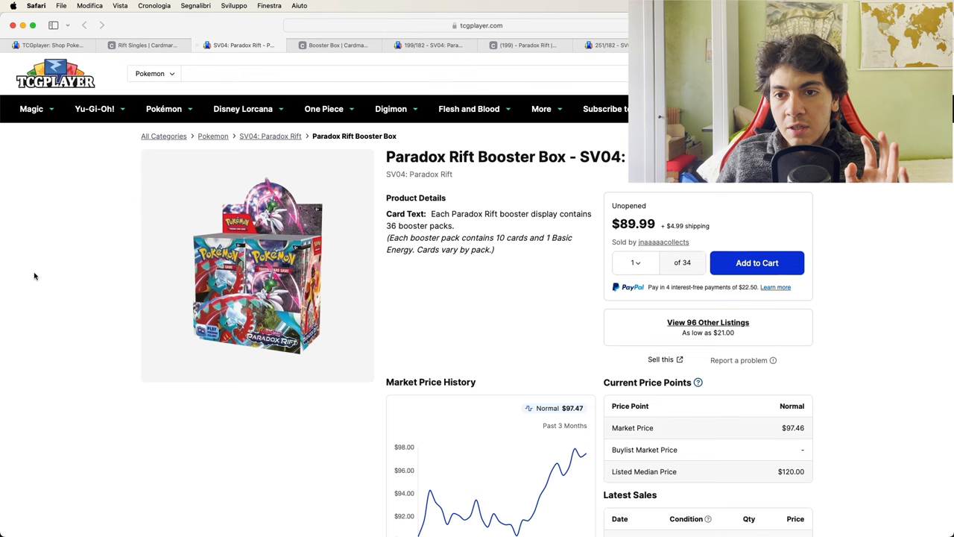
- View the Booster Box price history over one year, then narrow it to one month (~$97.46)
scroll(down, 3)
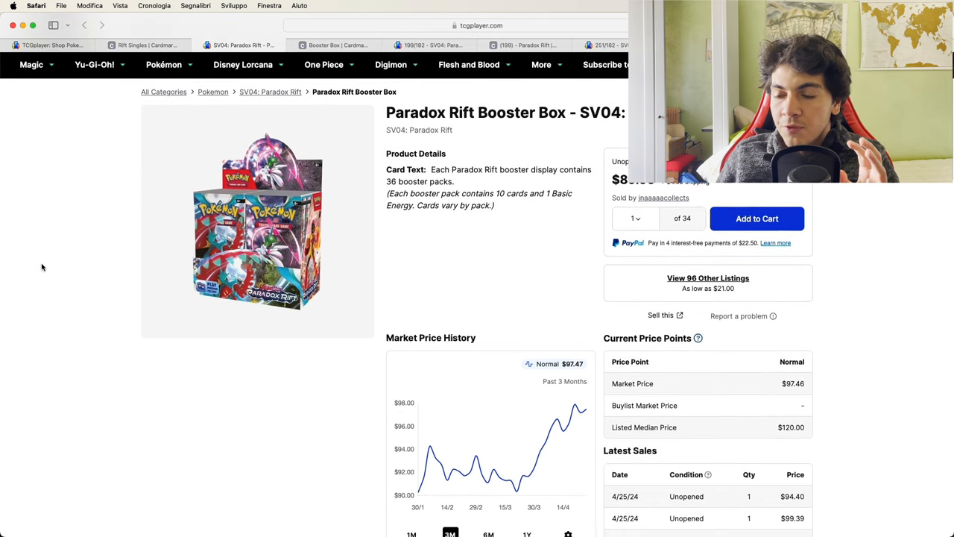
scroll(down, 3)
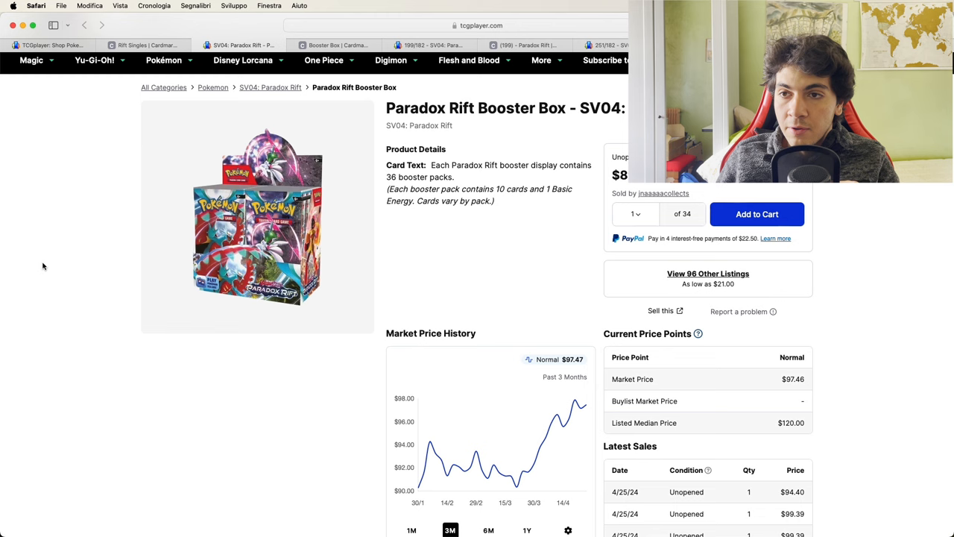
scroll(down, 3)
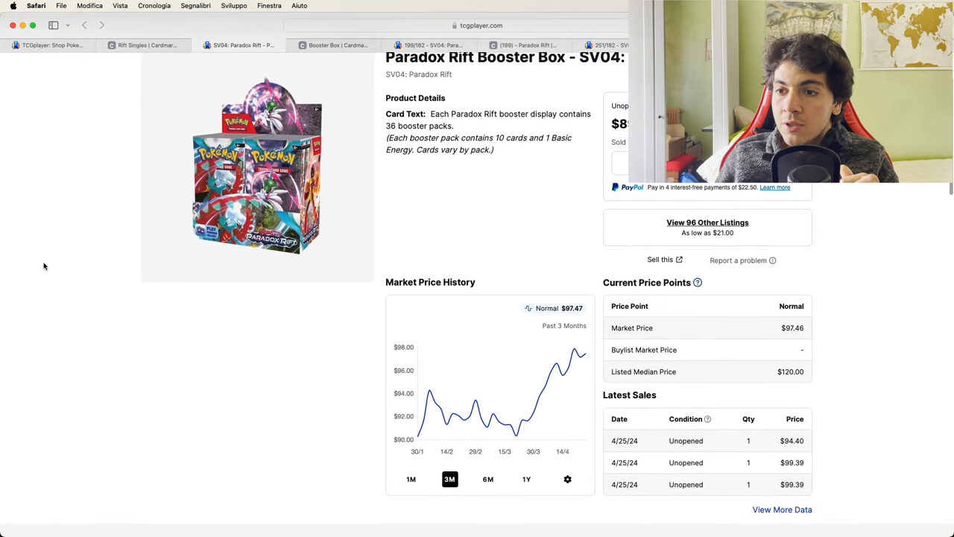
click(526, 476)
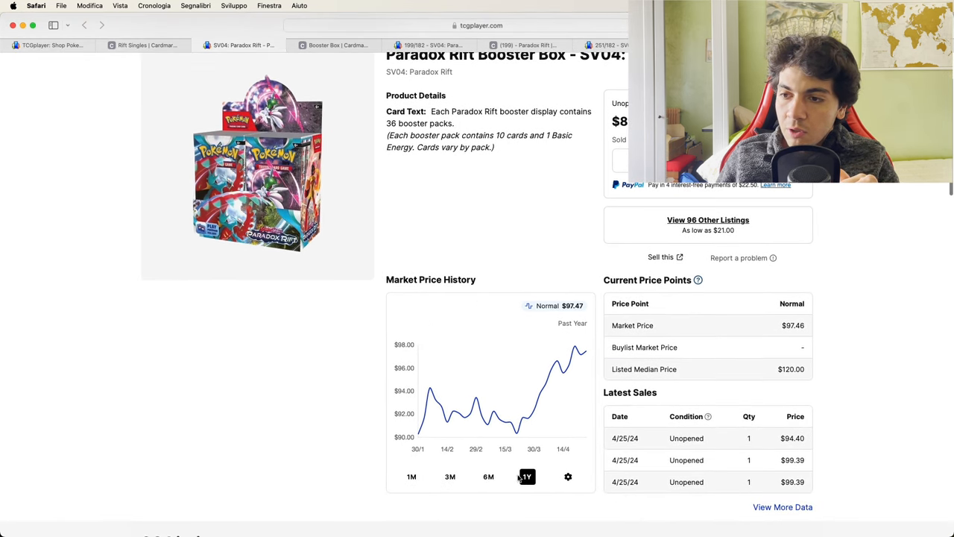
click(526, 476)
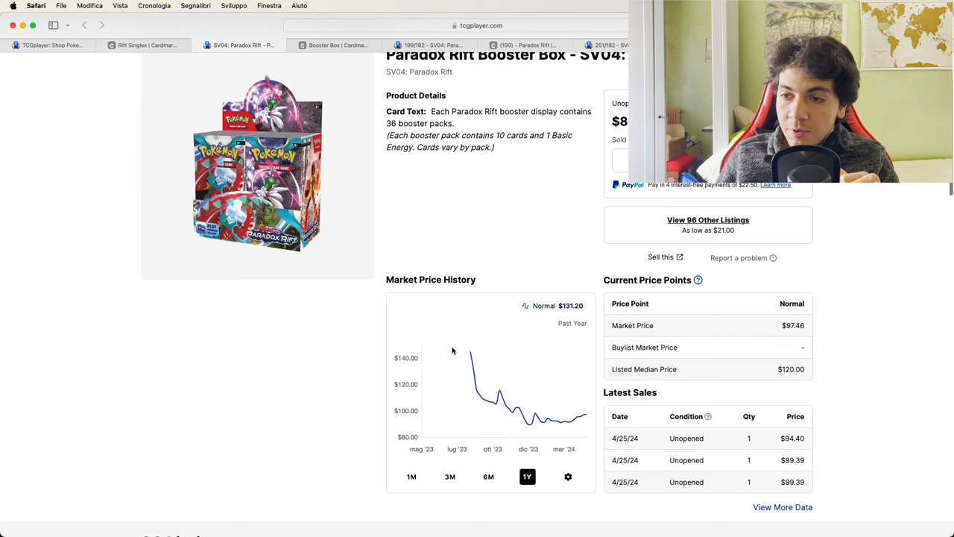
scroll(down, 3)
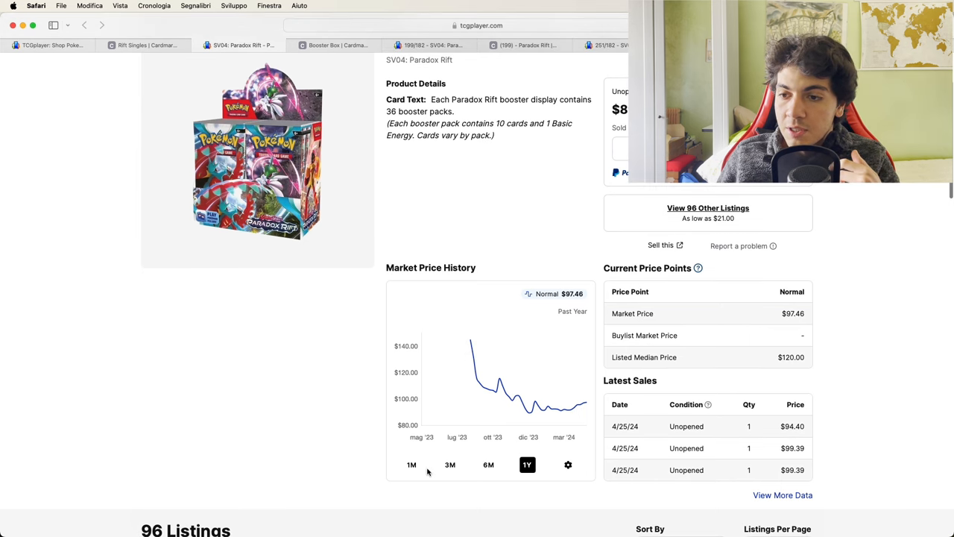
mouse_move(532, 418)
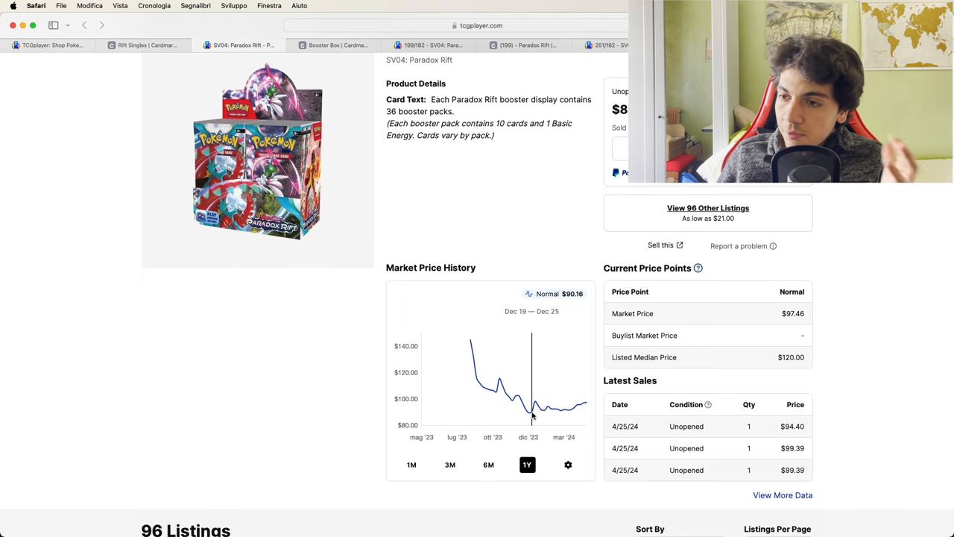
click(410, 464)
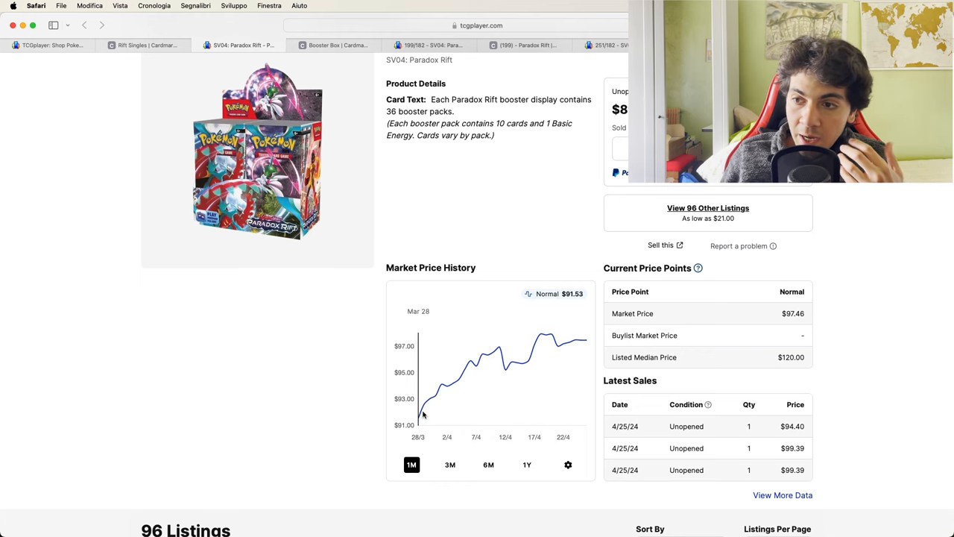
scroll(down, 3)
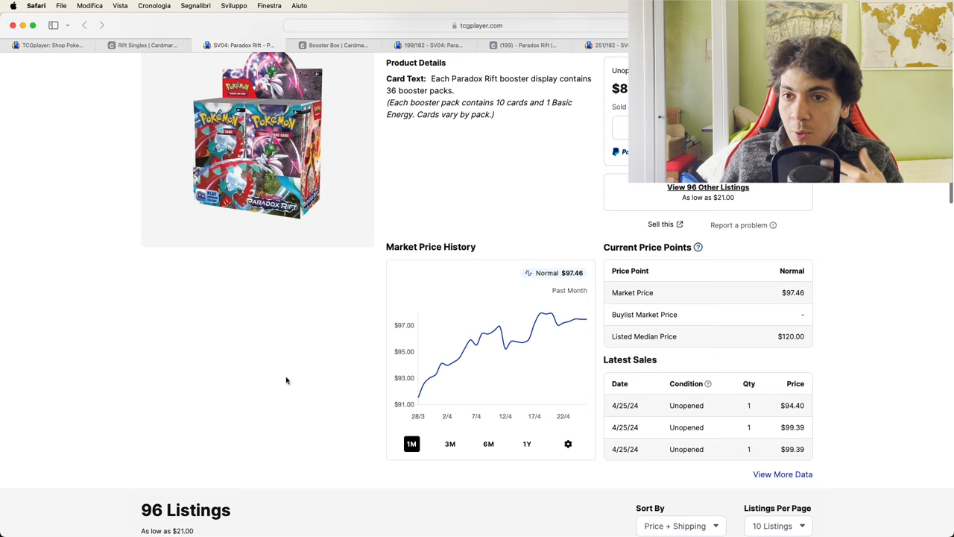
- Switch to Cardmarket's Booster Box page and scroll its offers, cheapest 89,99 €, 30-day average 109,31 €
click(337, 44)
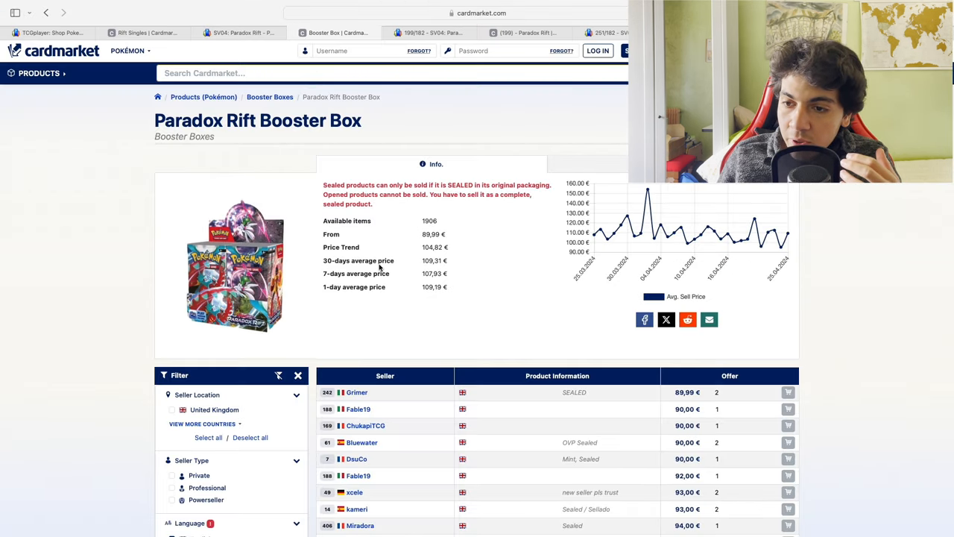
mouse_move(287, 231)
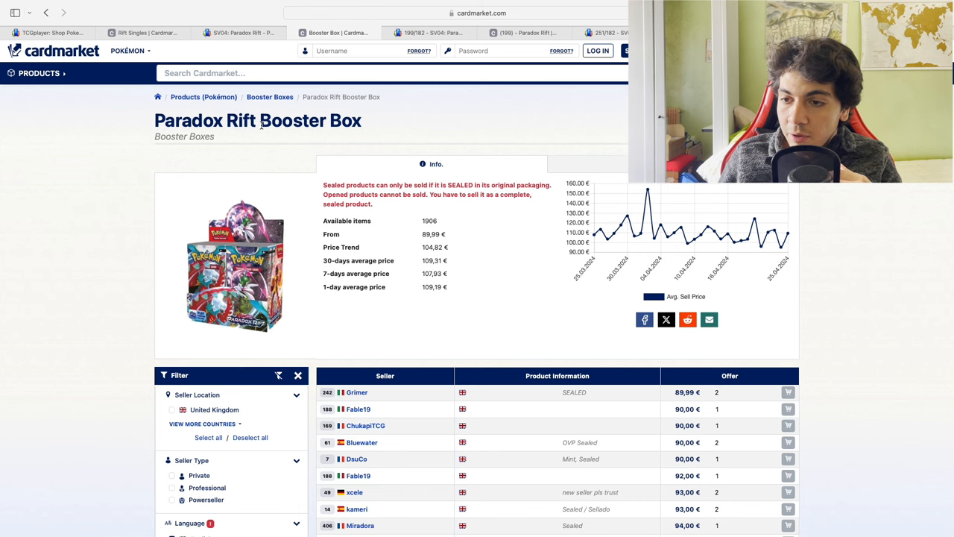
scroll(down, 3)
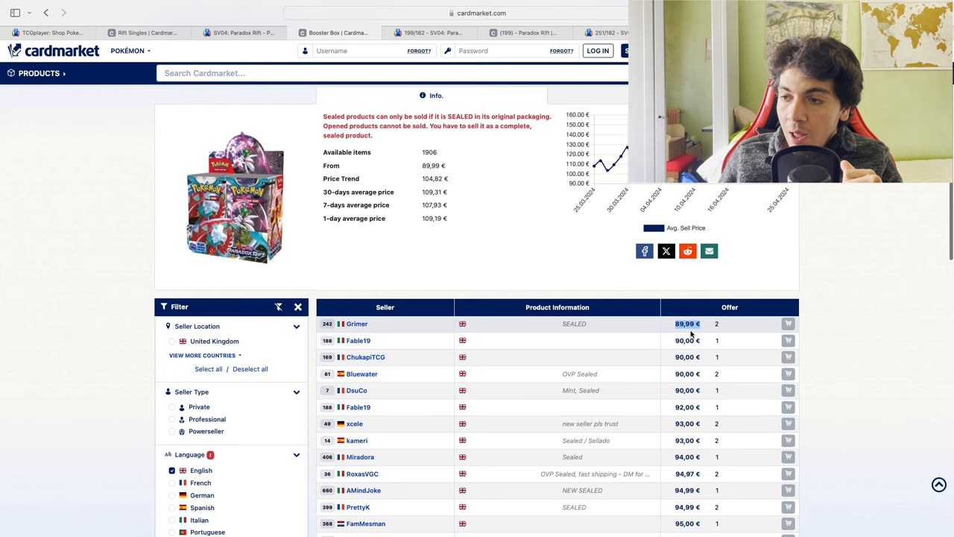
scroll(down, 3)
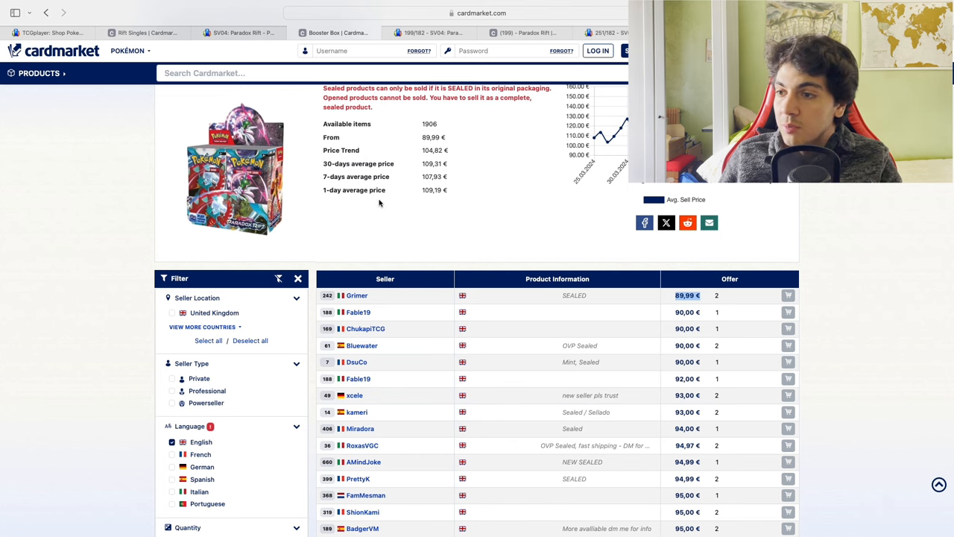
scroll(down, 3)
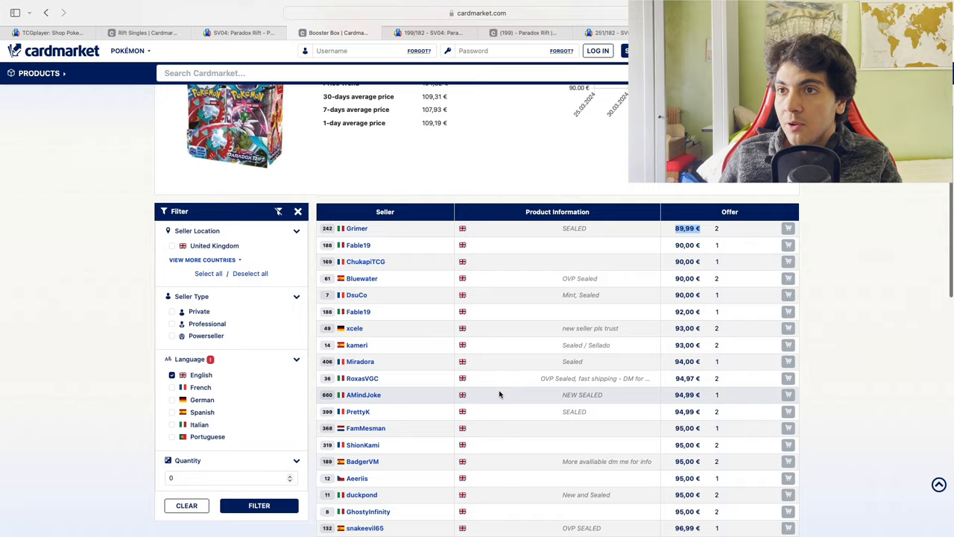
scroll(up, 3)
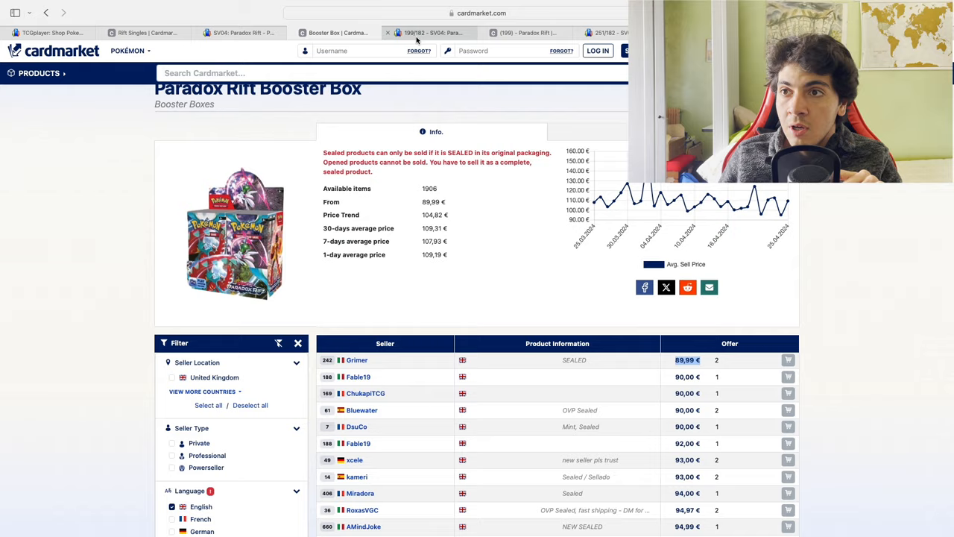
- Switch to the Groudon 199/182 page and set its price chart to 1M, then 1Y ($32.55)
click(439, 32)
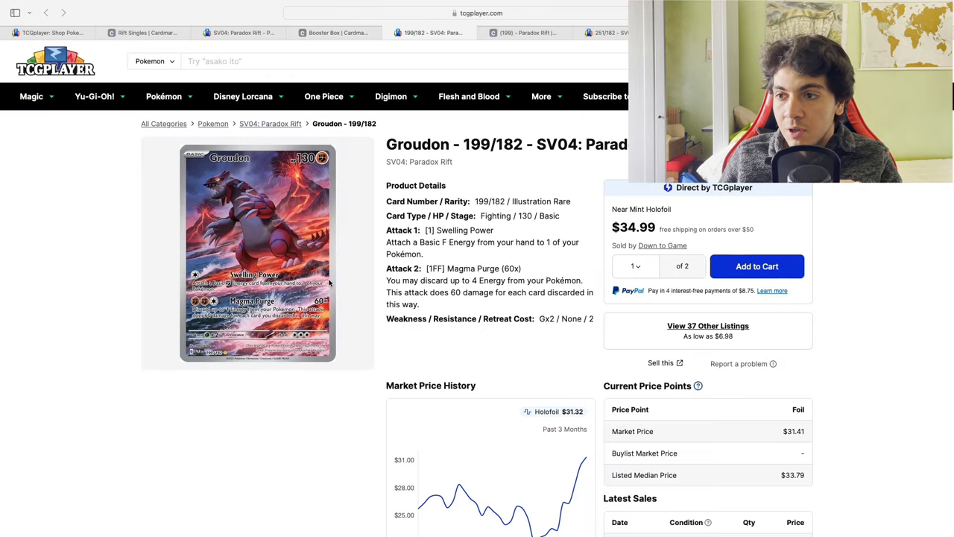
scroll(down, 3)
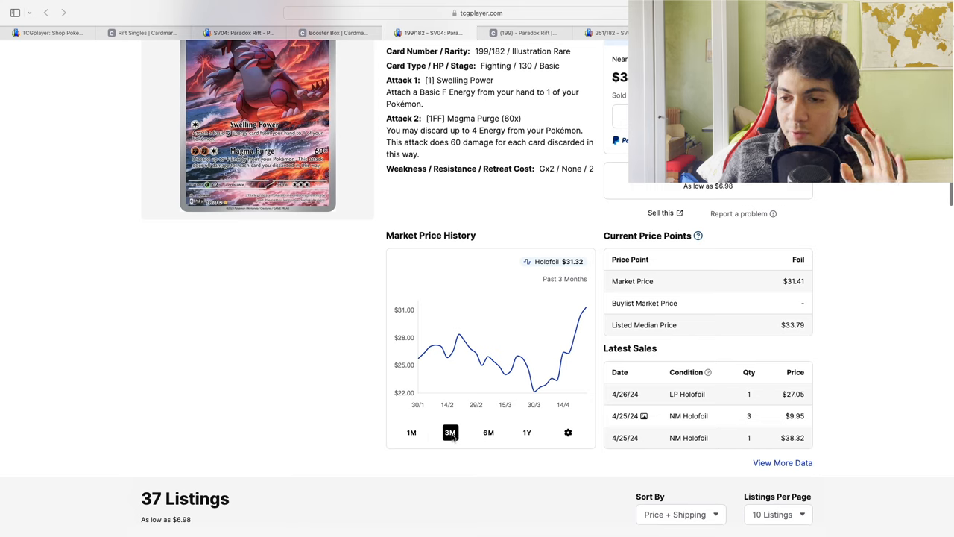
click(410, 432)
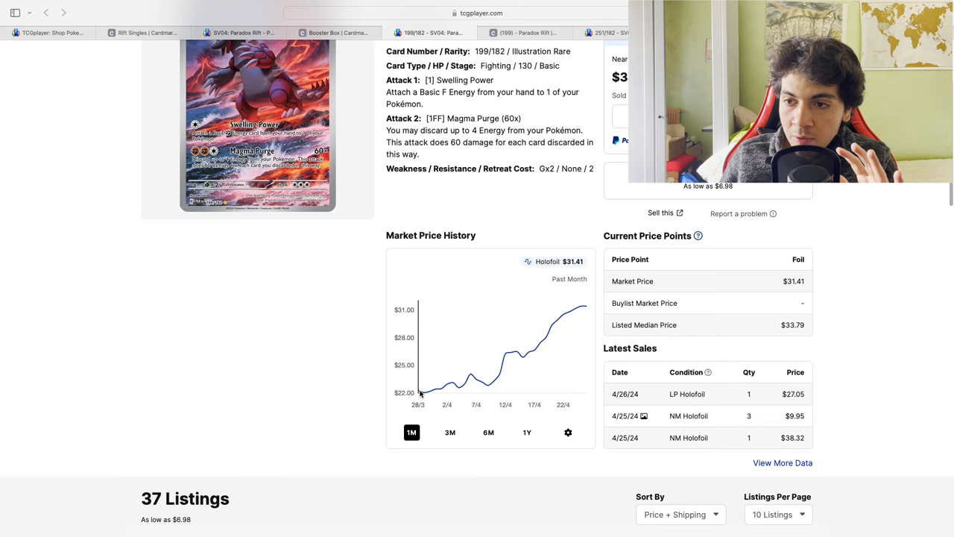
mouse_move(580, 309)
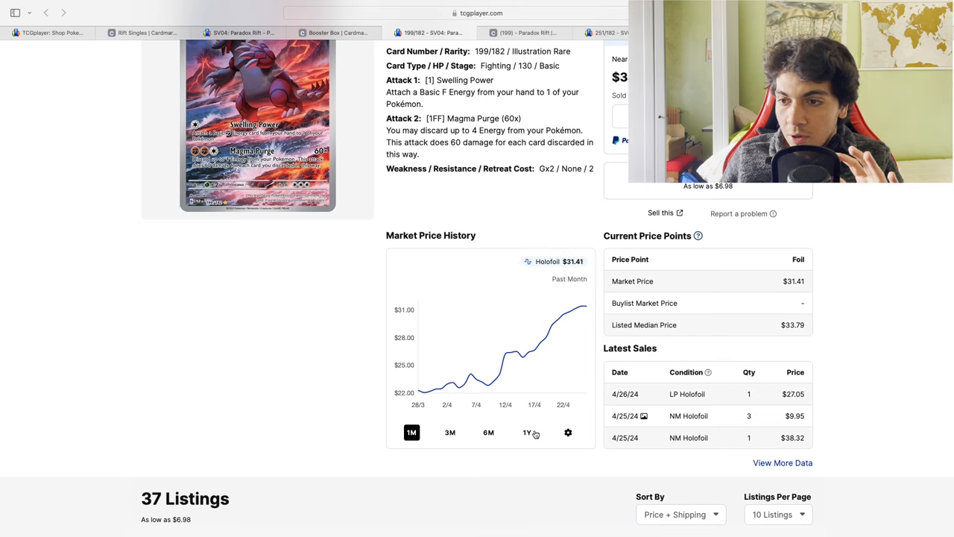
click(527, 432)
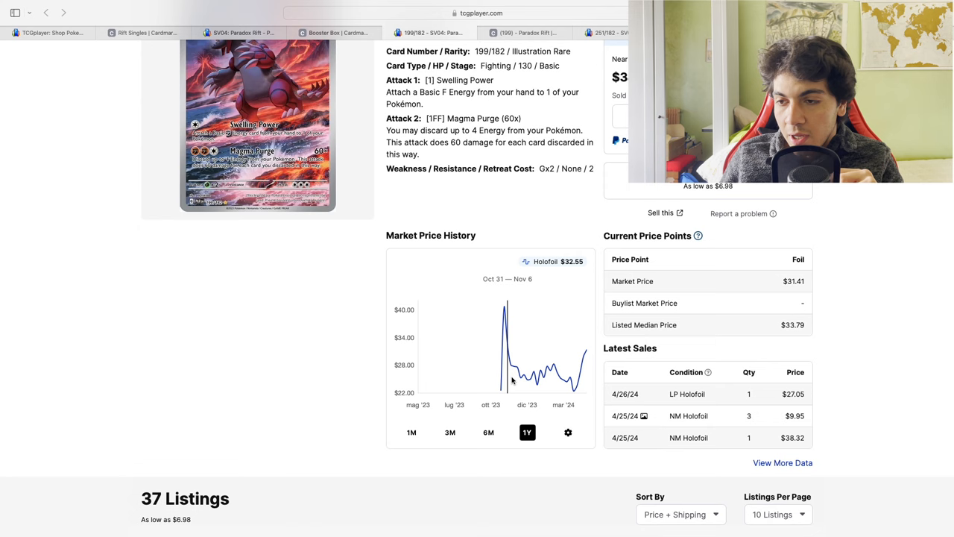
mouse_move(573, 393)
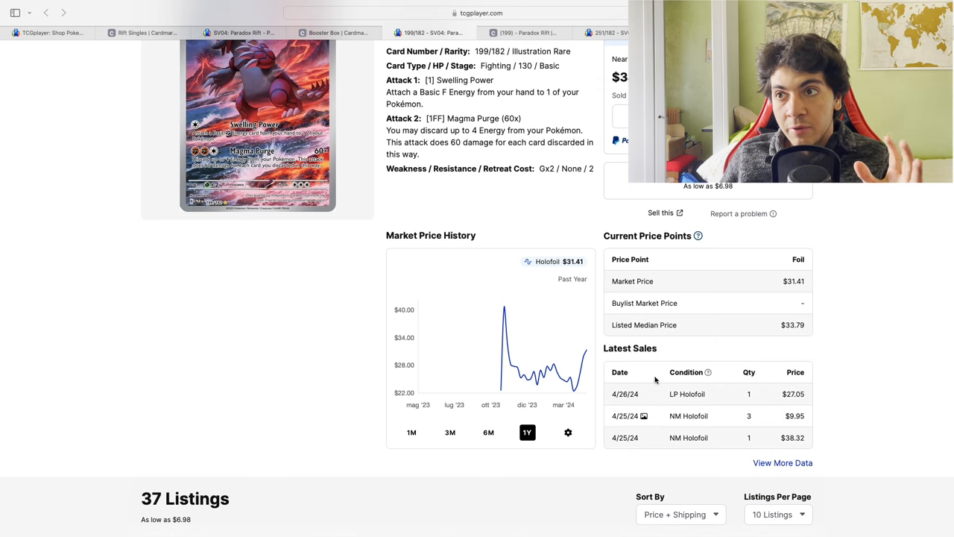
mouse_move(518, 33)
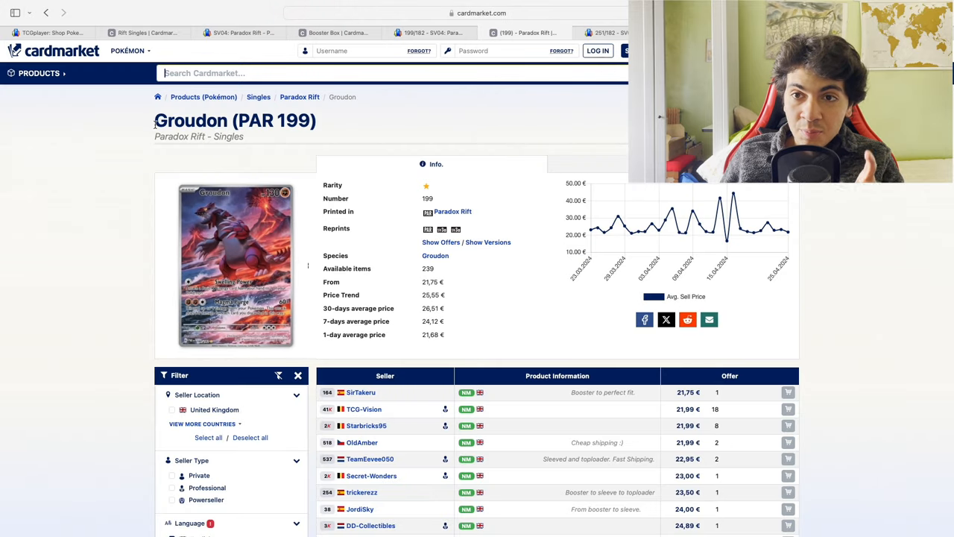
- Scroll through Cardmarket's Groudon (PAR 199) offers, starting at 21,75 €
scroll(down, 3)
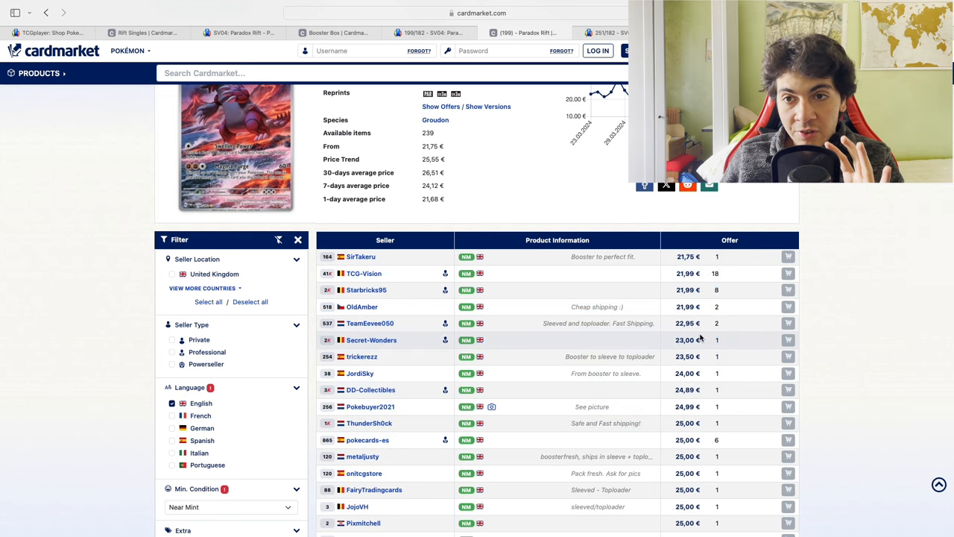
scroll(up, 3)
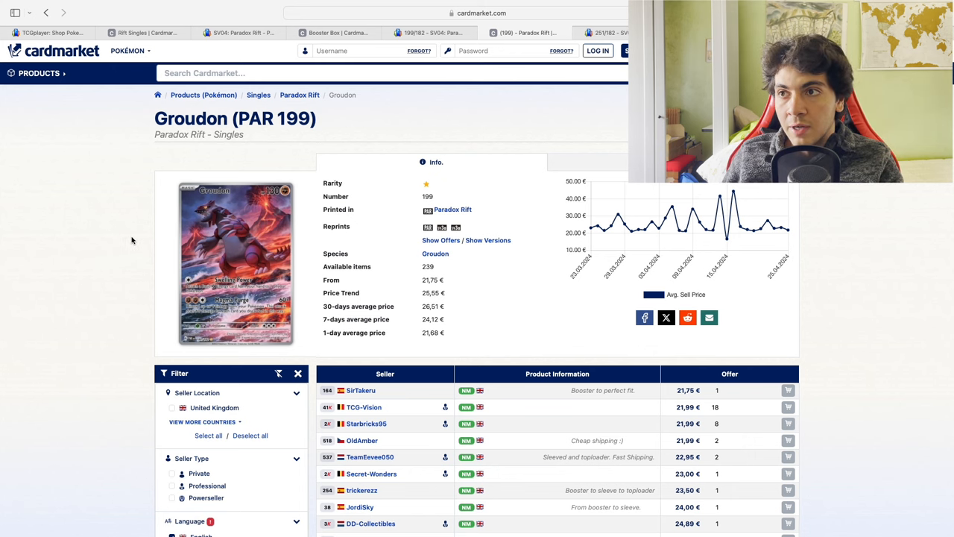
click(605, 31)
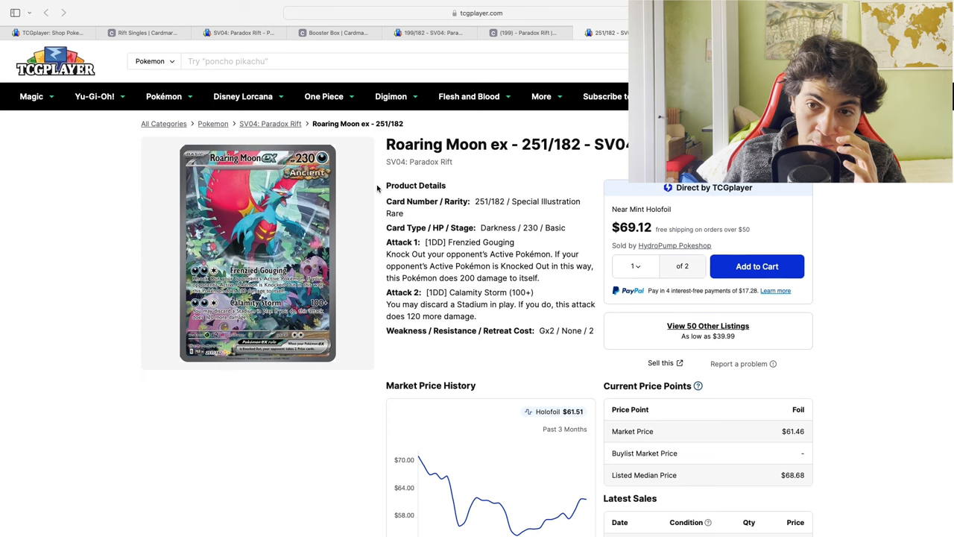
- Switch the card's Market Price History chart between 1M and 1Y, finishing on 1M
scroll(down, 3)
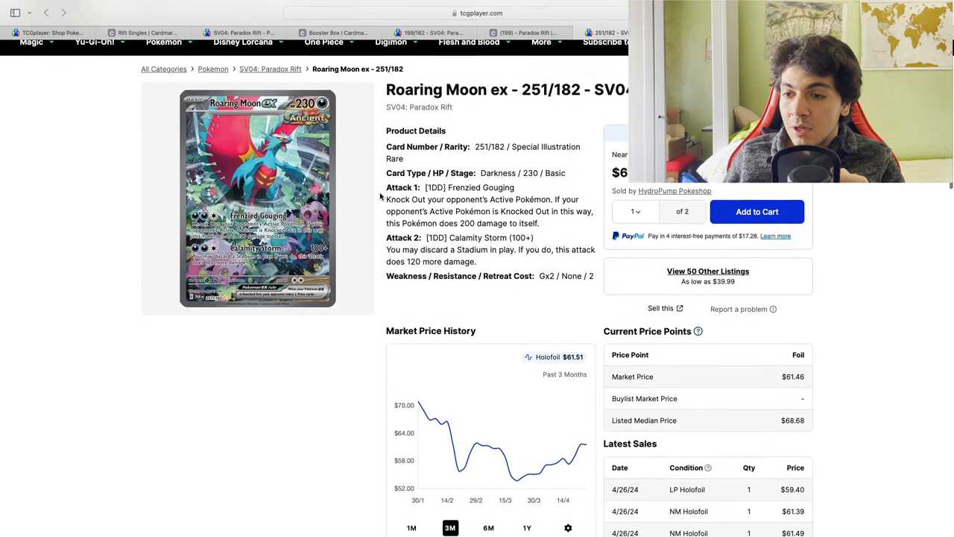
scroll(down, 3)
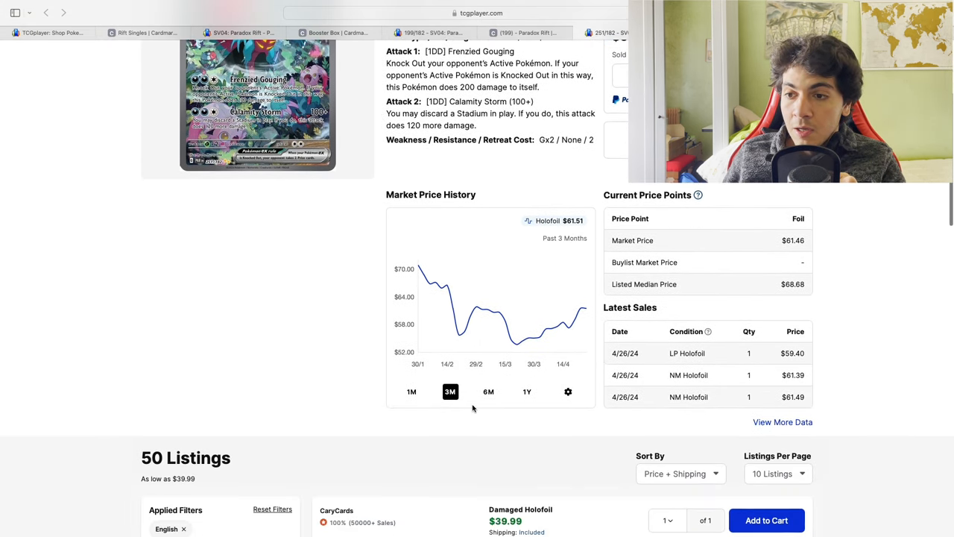
click(410, 391)
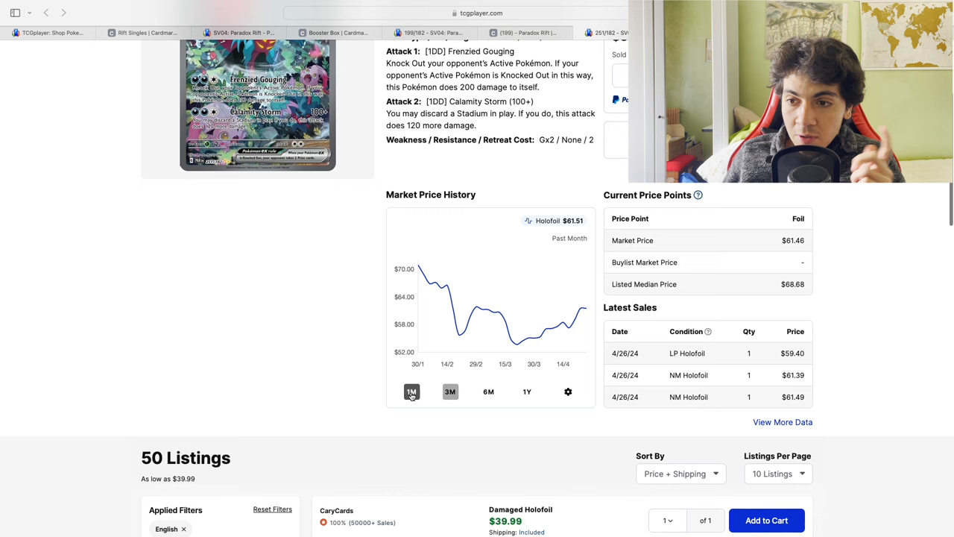
click(412, 392)
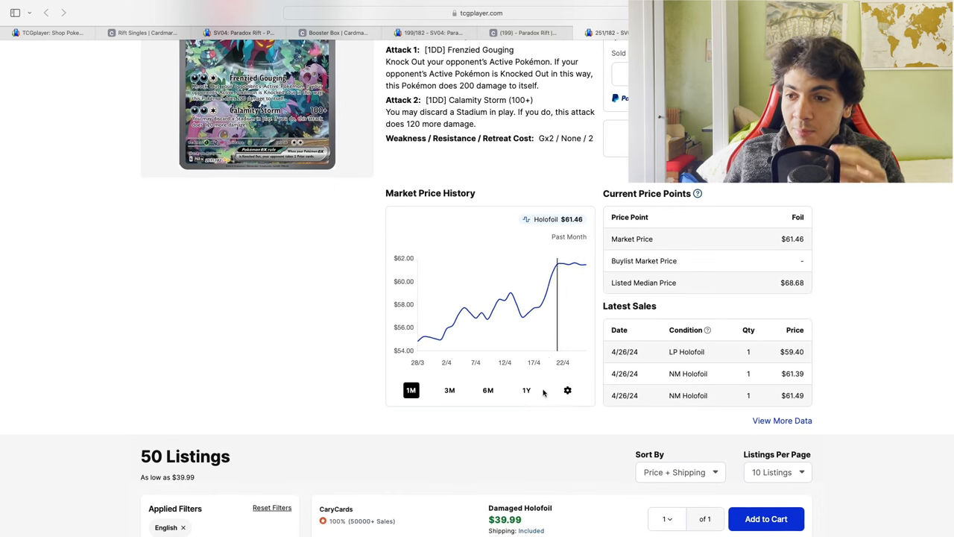
click(526, 389)
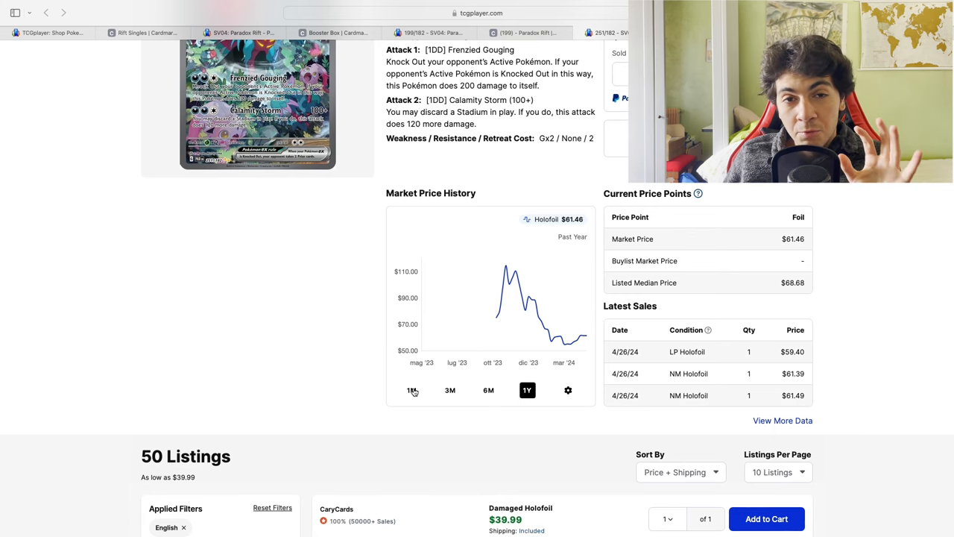
click(411, 390)
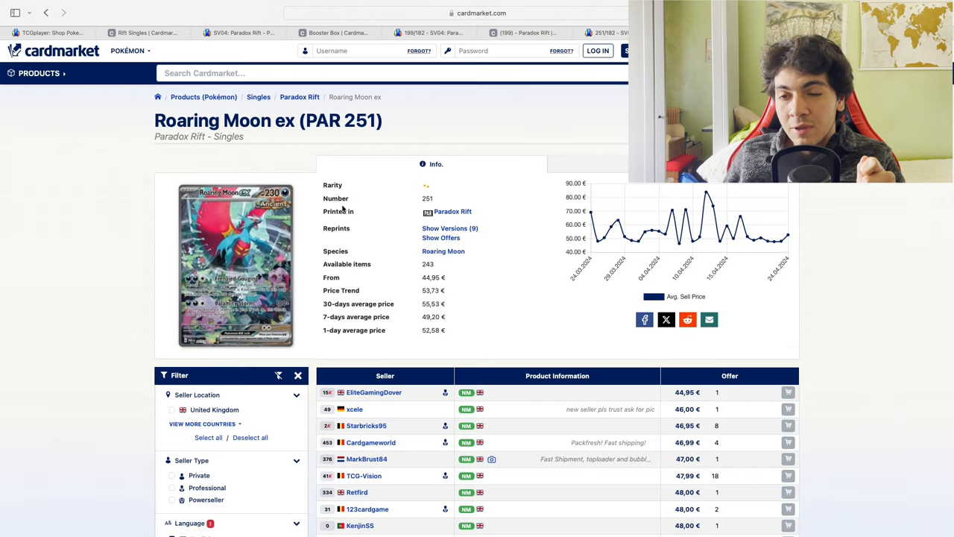
- Scroll Cardmarket's Roaring Moon ex (PAR 251) offers, starting at 44,95 €
scroll(down, 3)
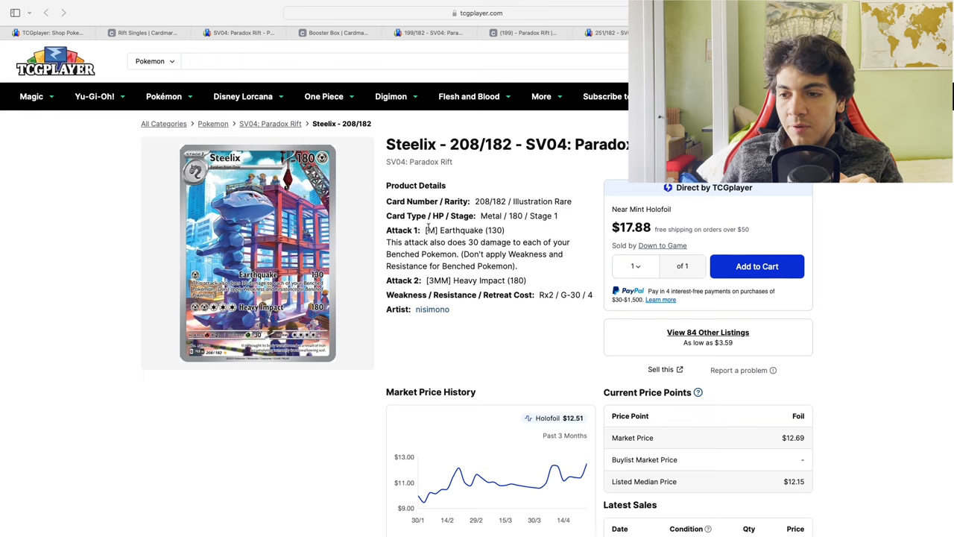
- Scroll the Steelix 208/182 page to its Market Price History ($12.69) and Latest Sales
scroll(down, 3)
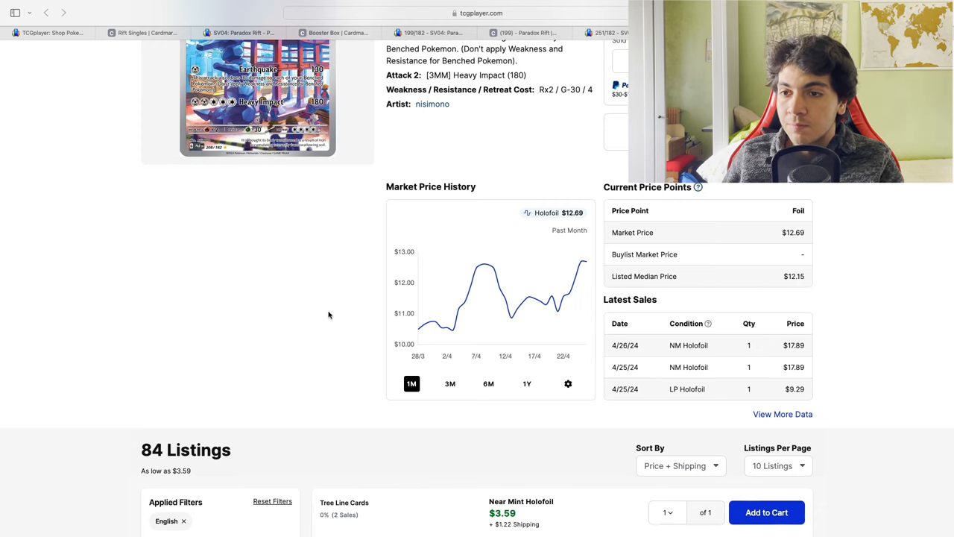
scroll(down, 3)
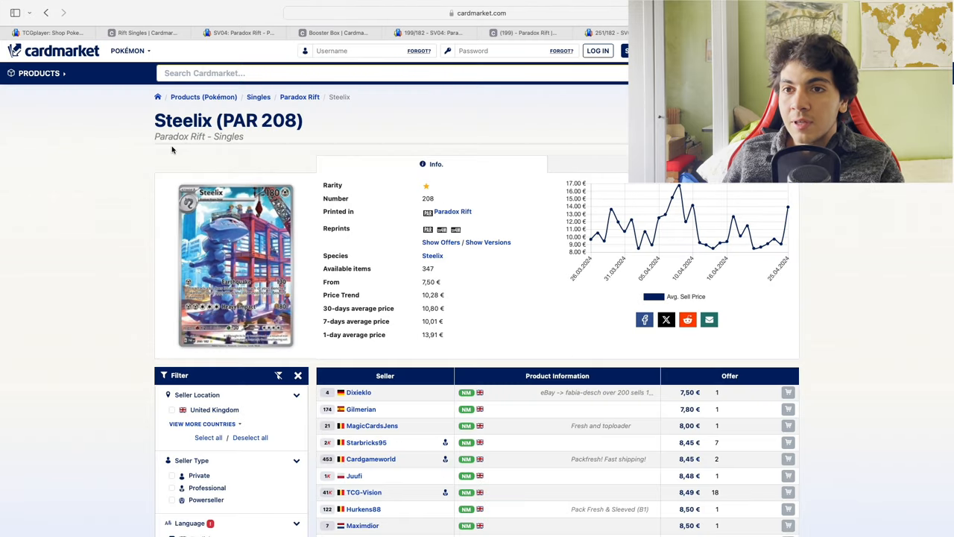
- Scroll Cardmarket's Steelix (PAR 208) offers, starting at 7,50 €
scroll(down, 3)
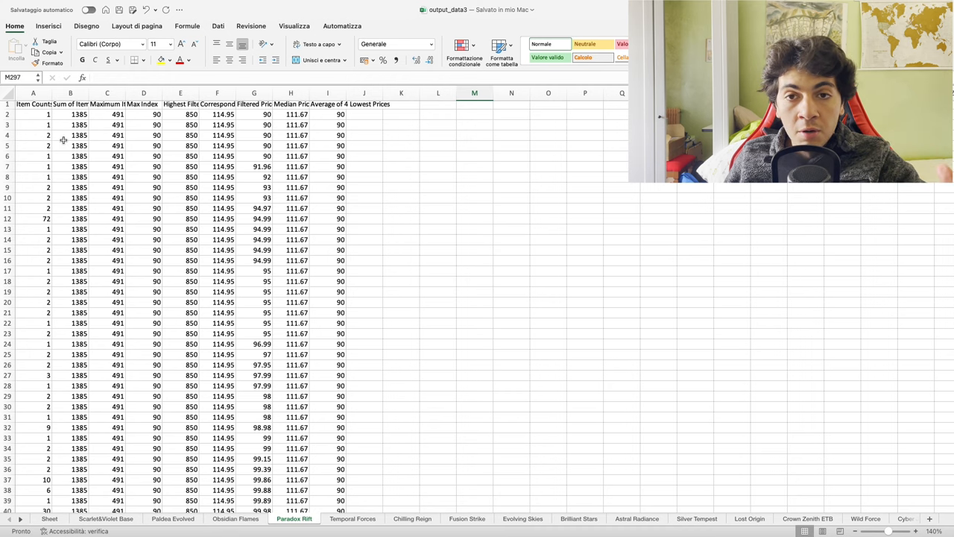
- Inspect row 2 values (B2 1385, D2 90, C2 491) and select prices G2:G21
scroll(down, 3)
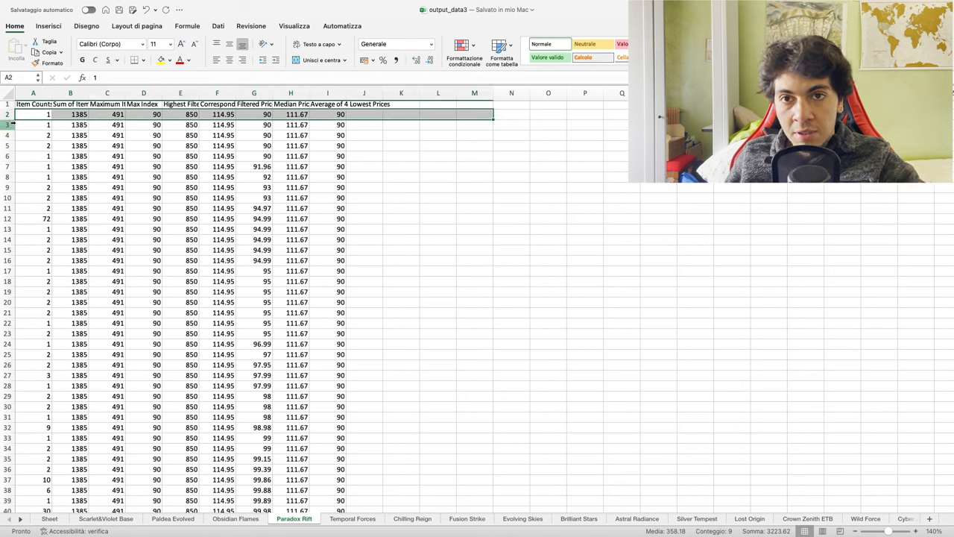
click(84, 114)
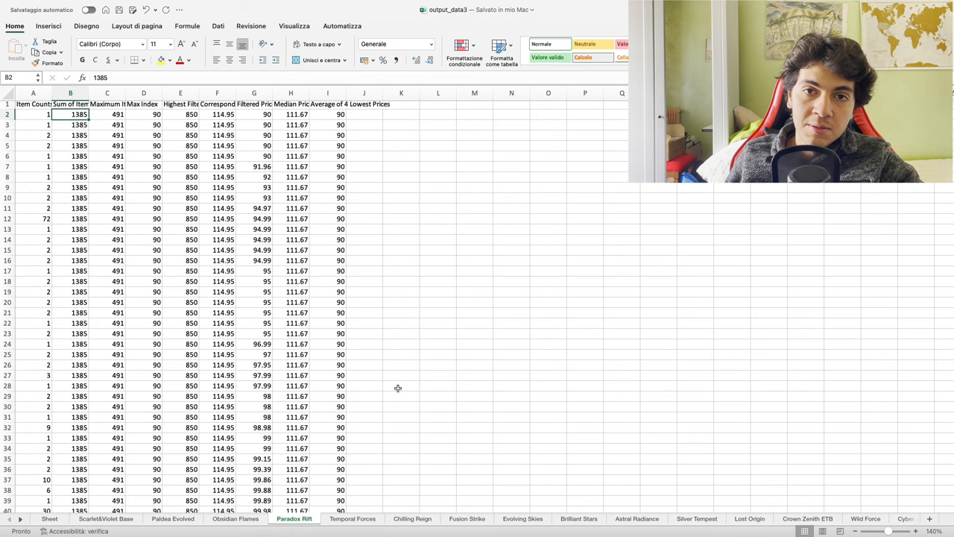
mouse_move(331, 480)
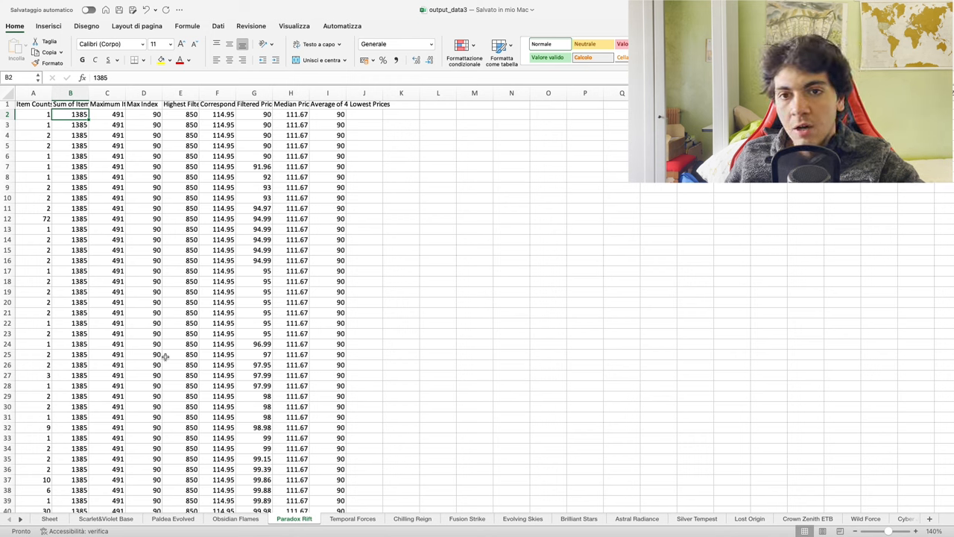
click(144, 114)
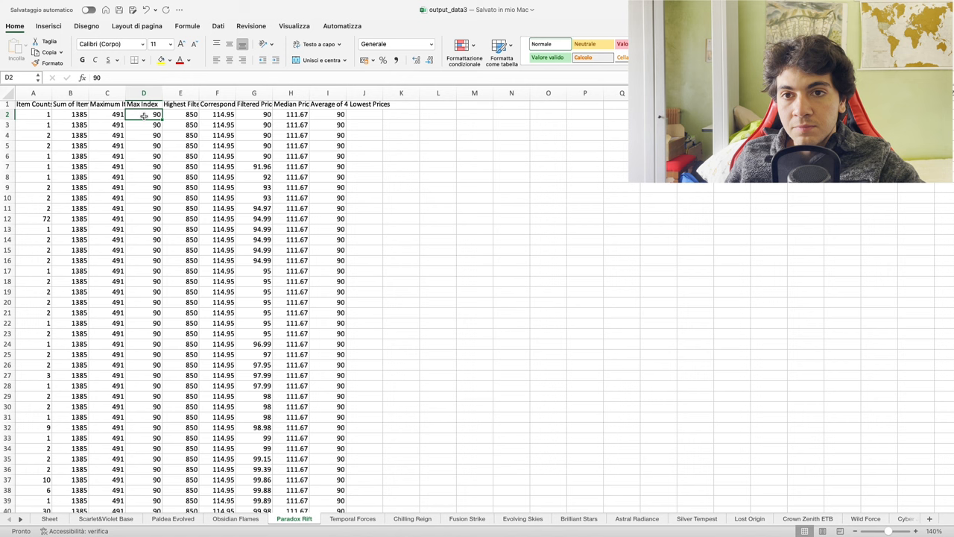
click(110, 114)
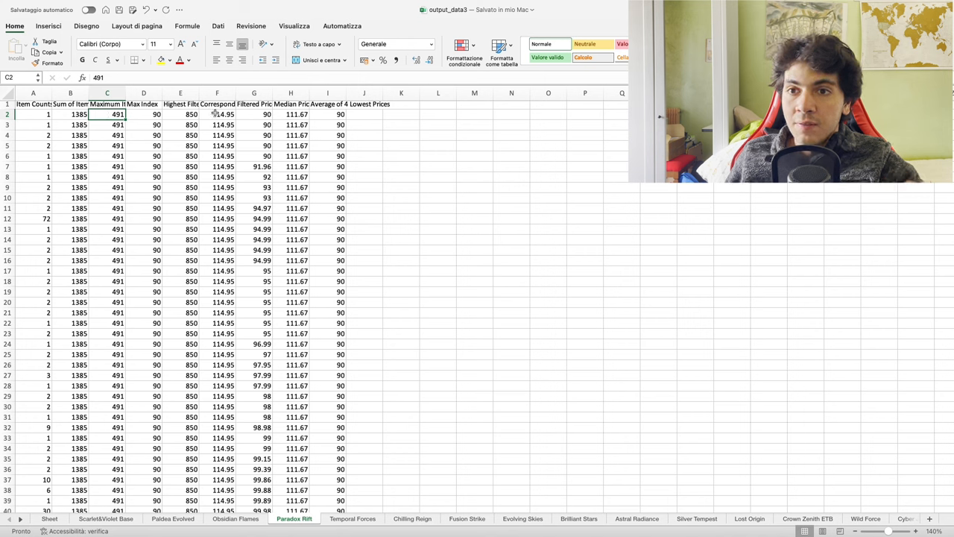
drag(254, 114, 254, 313)
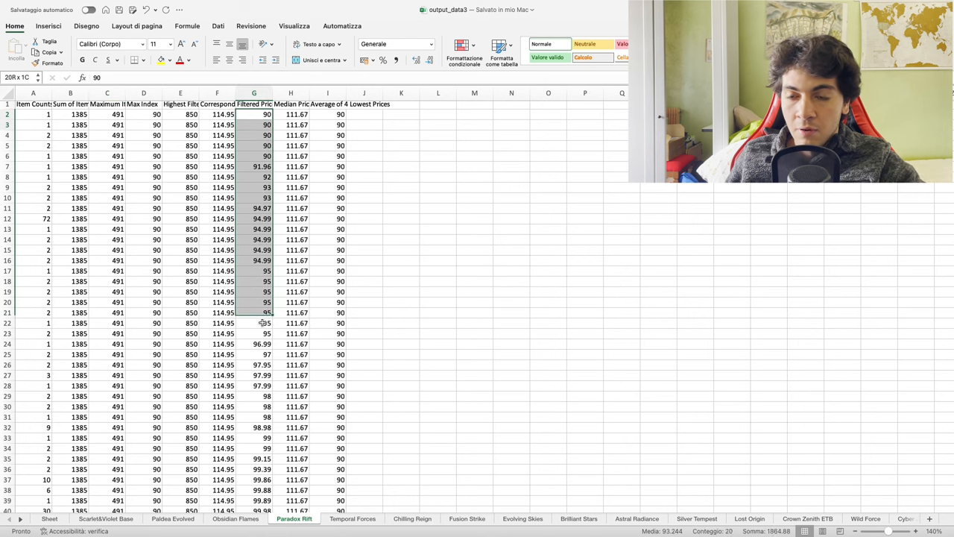
click(296, 125)
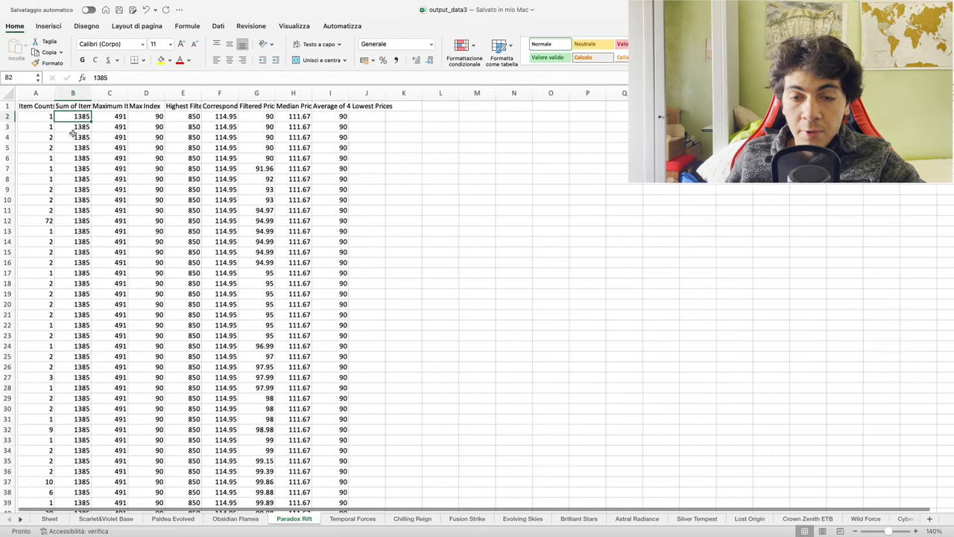
- Scroll down to row 688 and check the newest block, H688 112.26 and C688 491
scroll(down, 3)
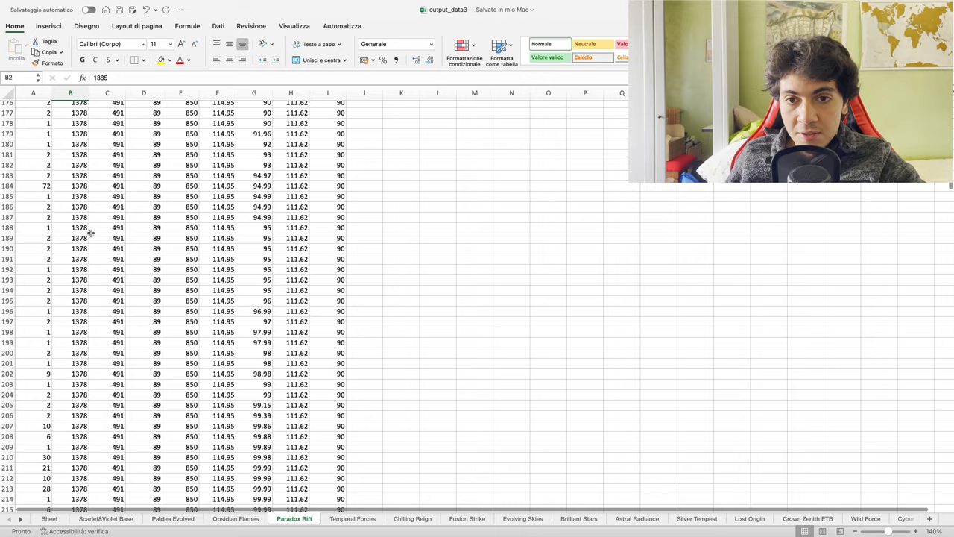
scroll(down, 3)
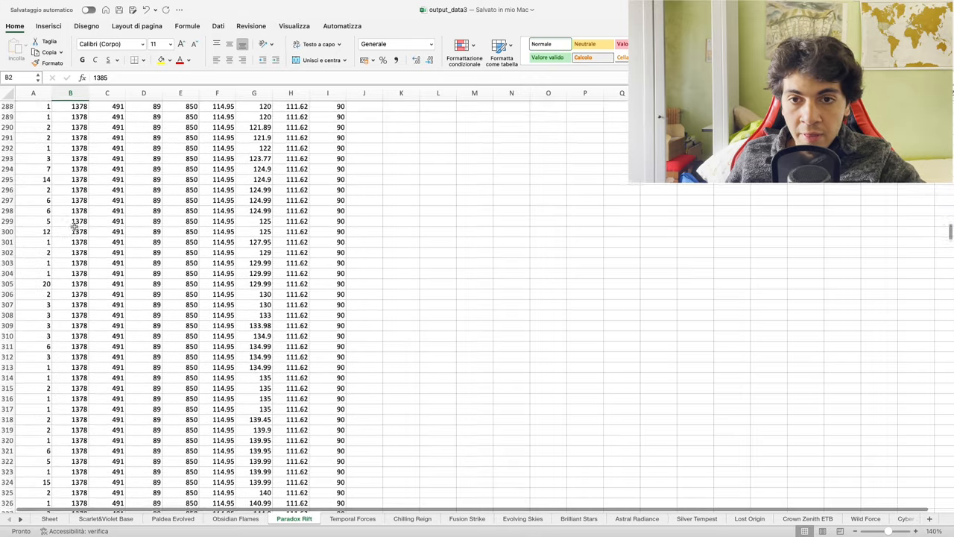
scroll(down, 3)
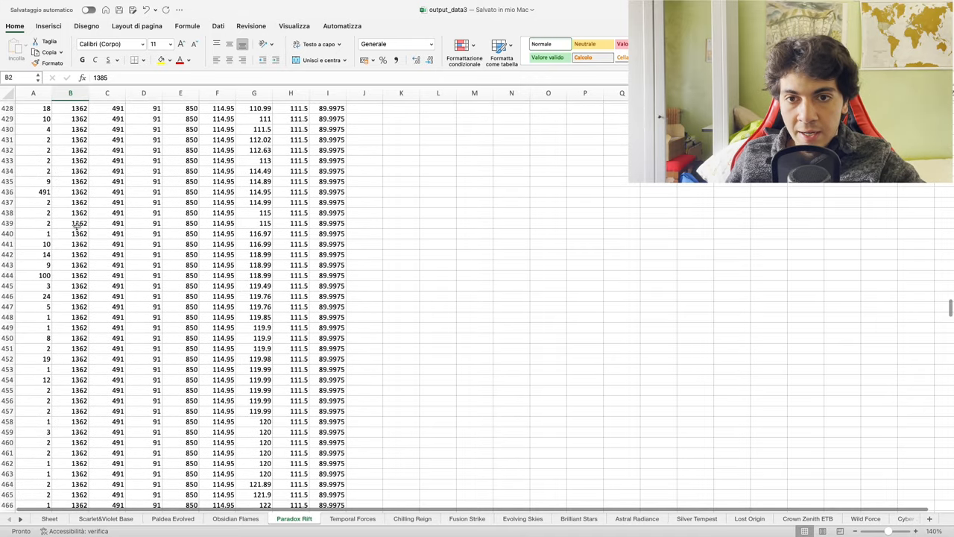
scroll(down, 3)
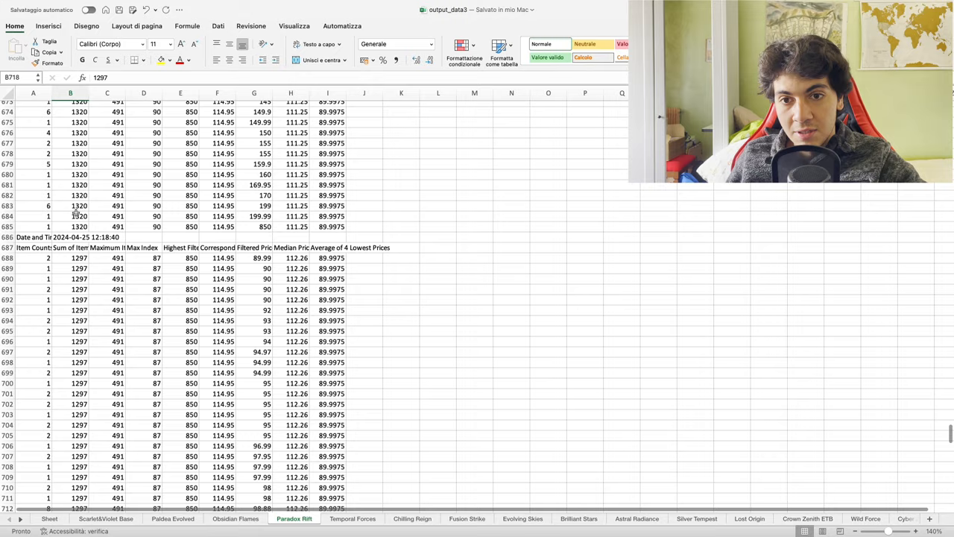
scroll(down, 3)
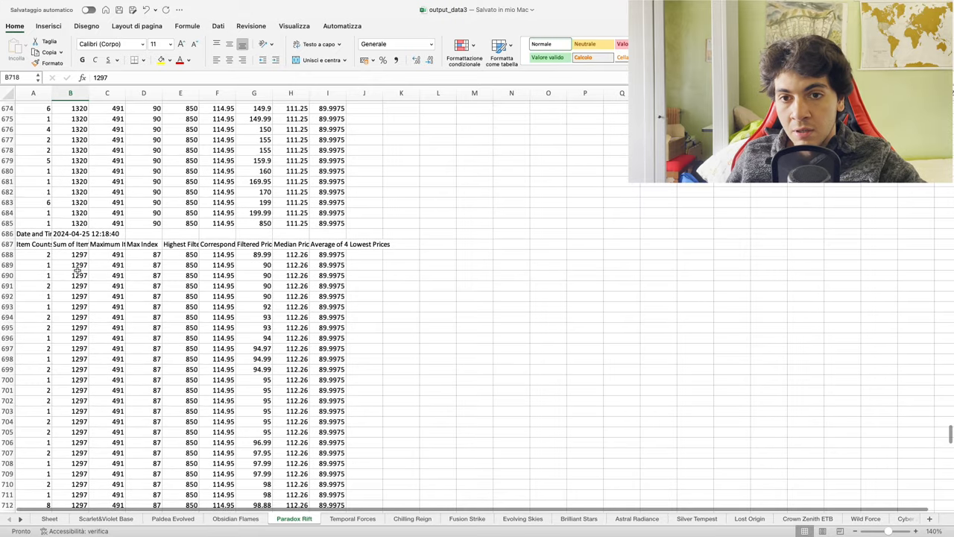
scroll(down, 3)
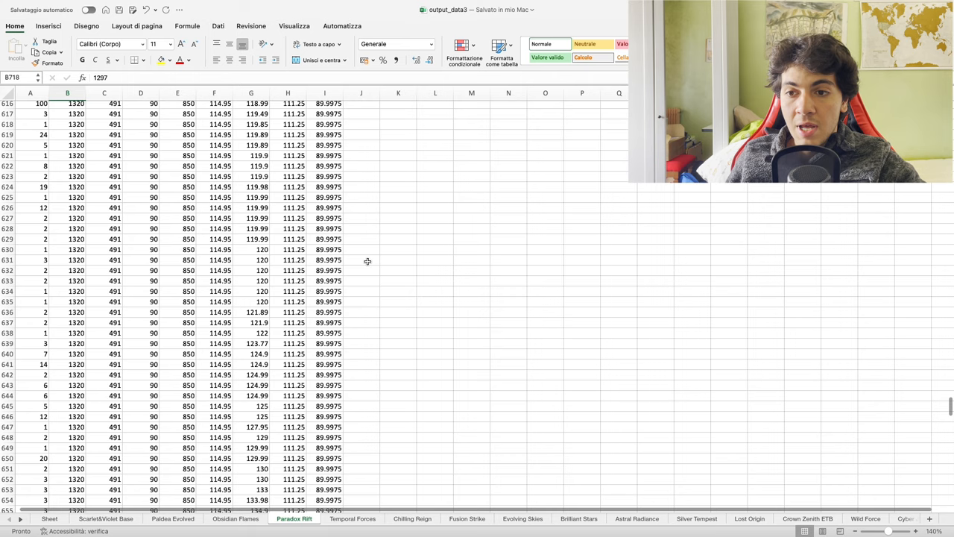
scroll(up, 3)
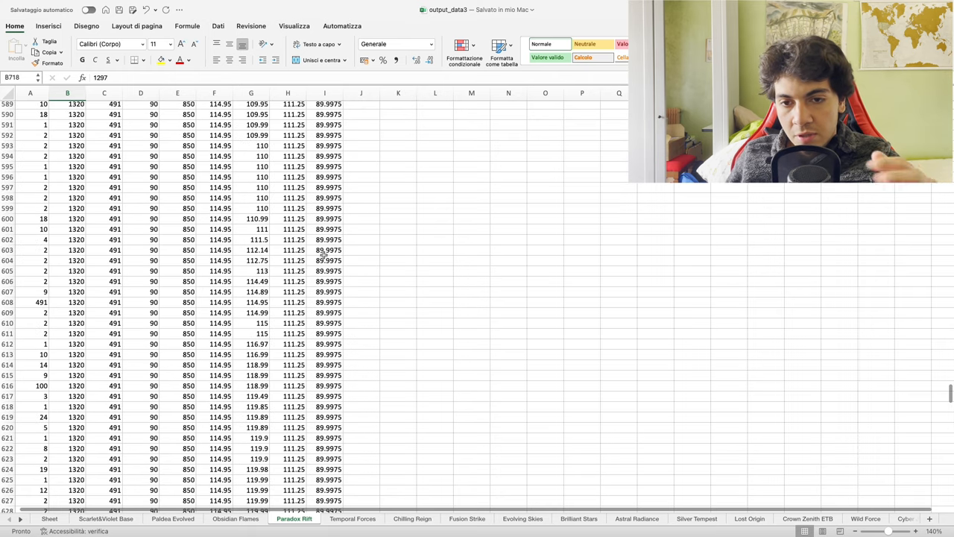
scroll(down, 3)
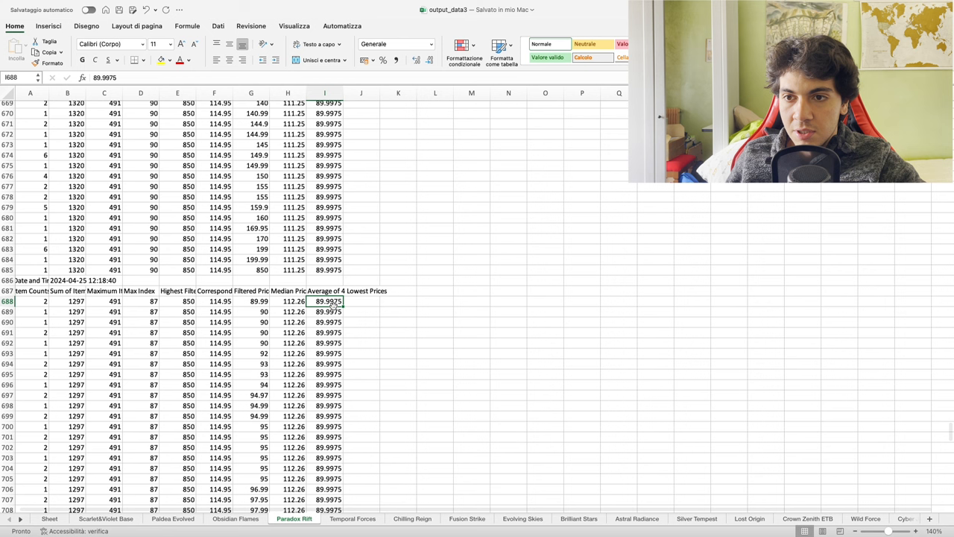
click(287, 301)
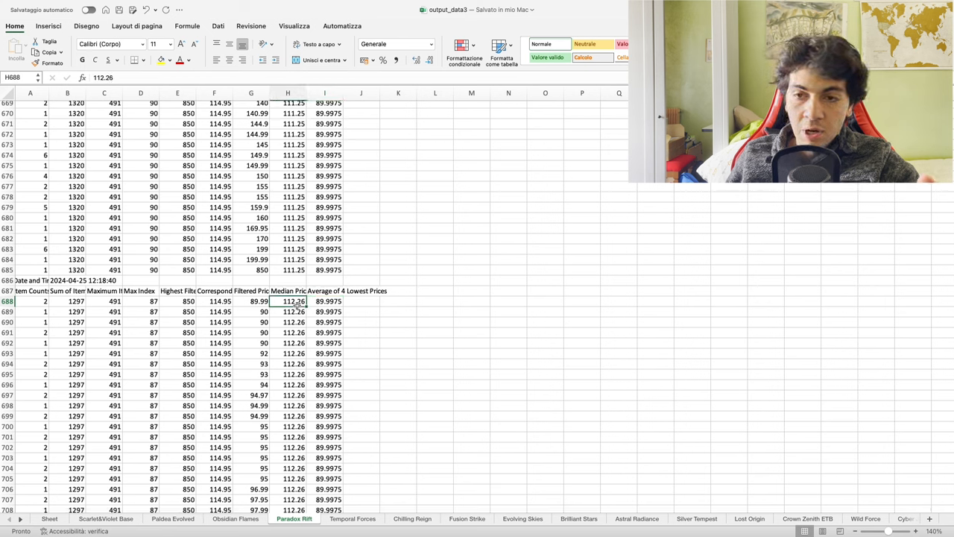
mouse_move(114, 313)
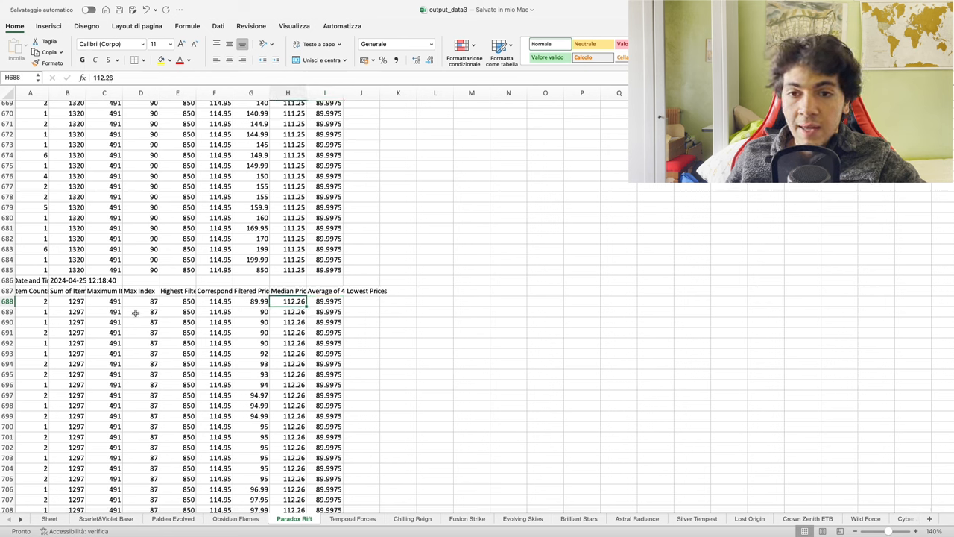
click(105, 302)
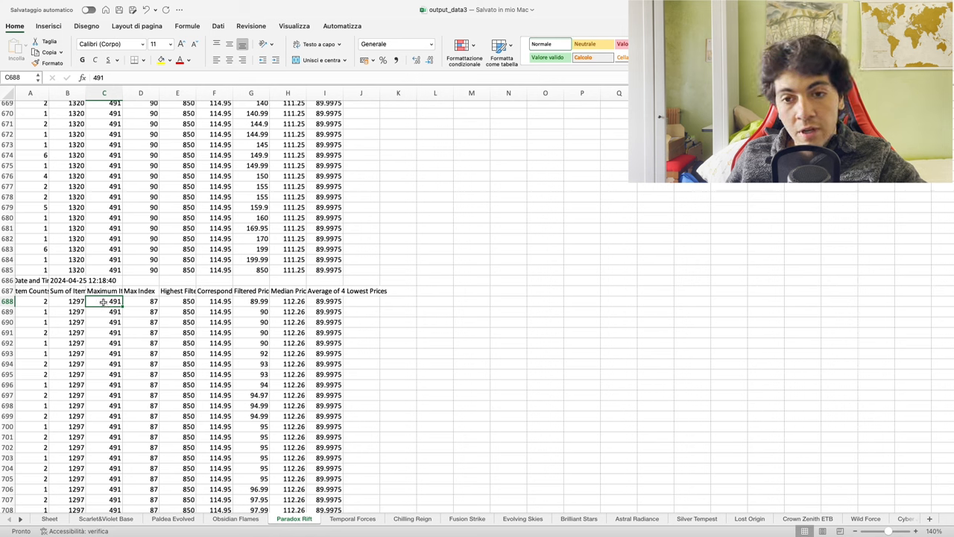
click(213, 301)
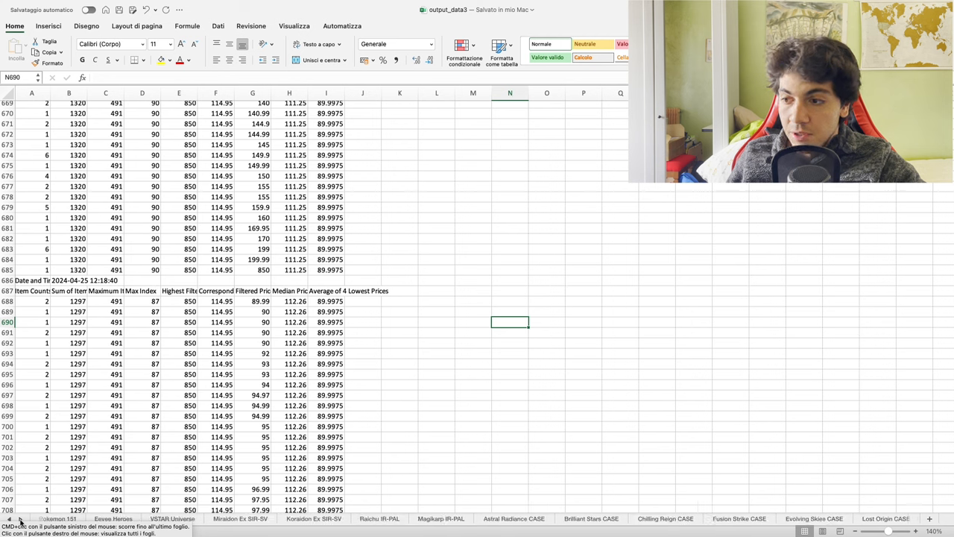
- Bring the individual card sheet tabs into view and zoom in to read the listing numbers
click(19, 520)
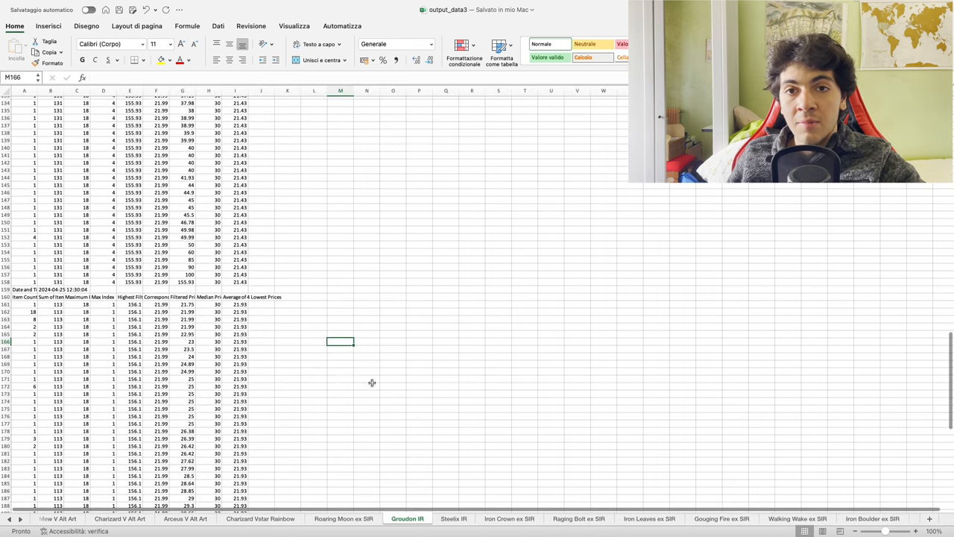
mouse_move(284, 371)
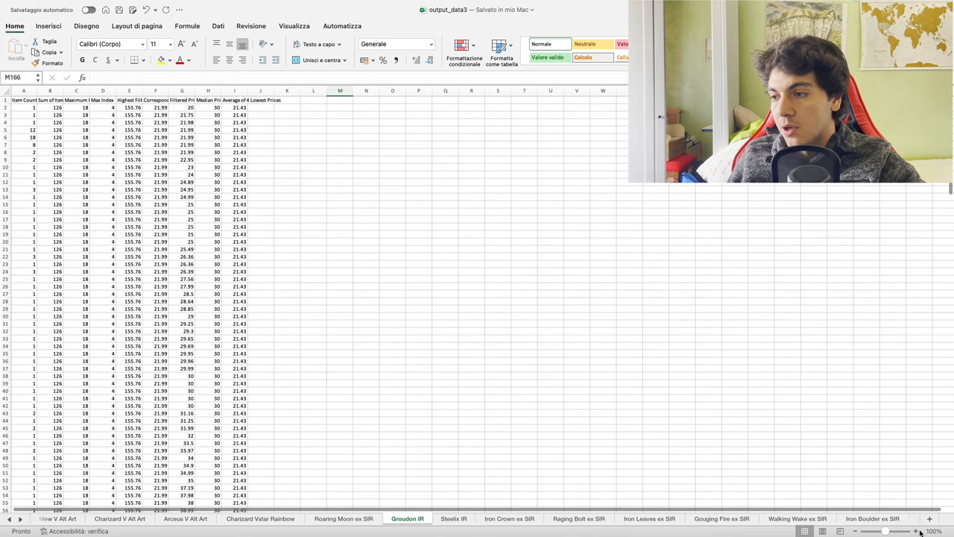
click(344, 518)
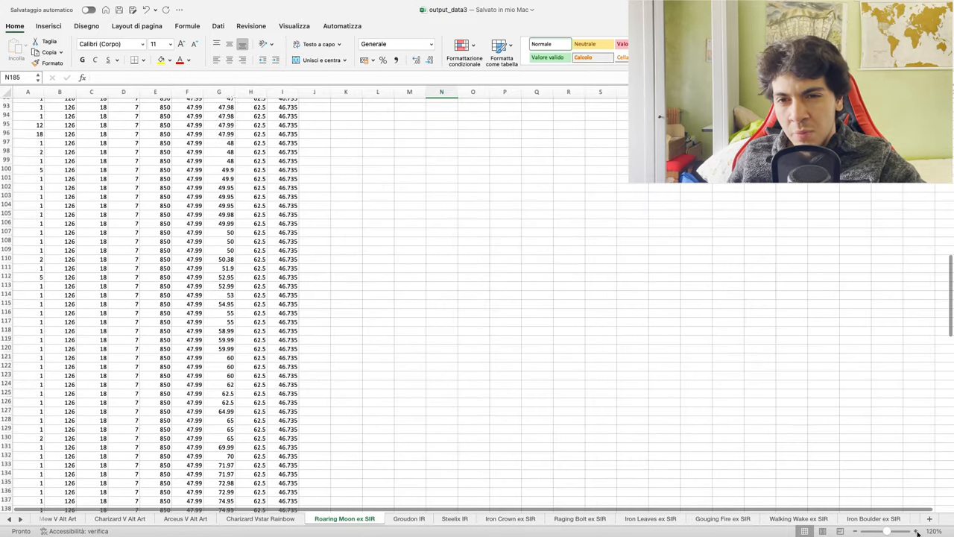
- Scroll the top of the Roaring Moon ex SIR sheet and check cell C3
scroll(up, 3)
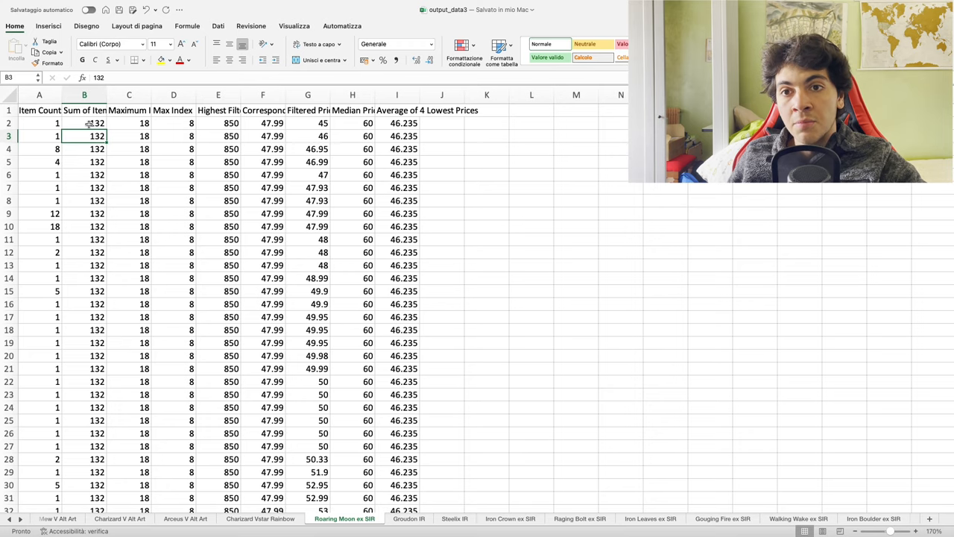
scroll(down, 3)
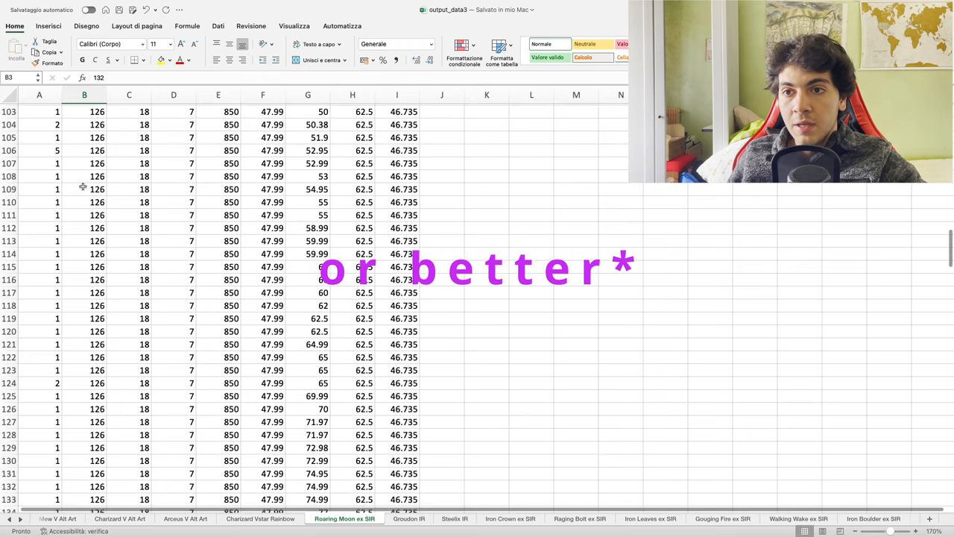
scroll(up, 3)
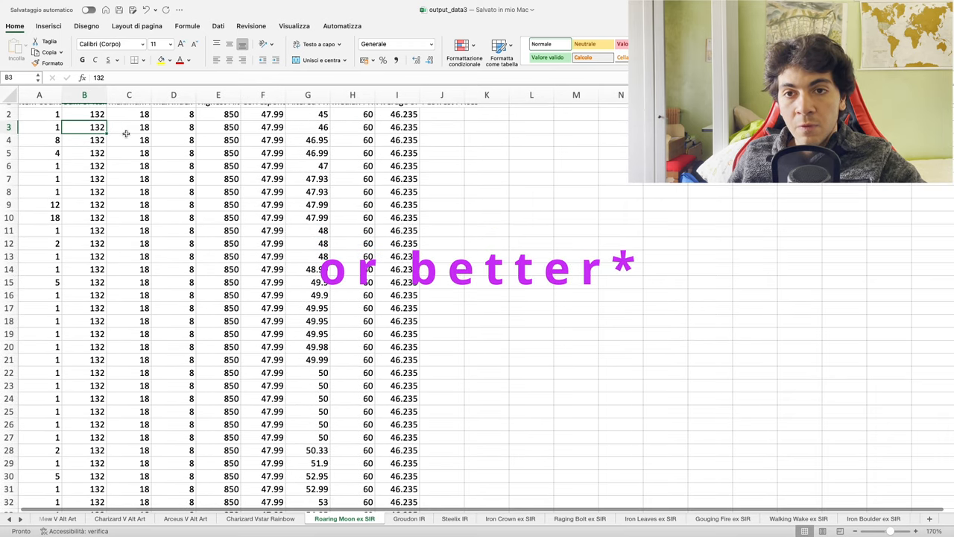
click(129, 127)
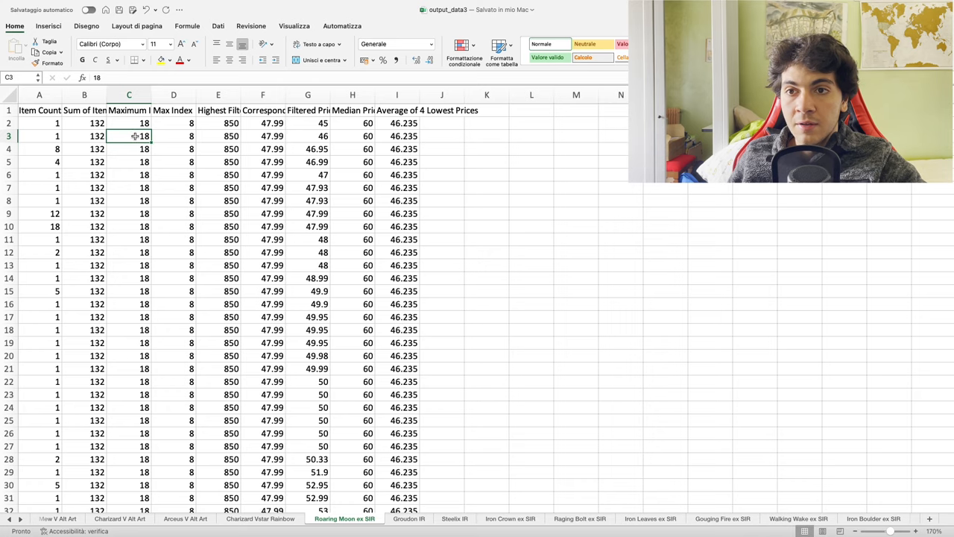
- Review Roaring Moon ex SIR rows 160–182 (median 64.9, average 46.2225), then open Groudon IR
scroll(down, 3)
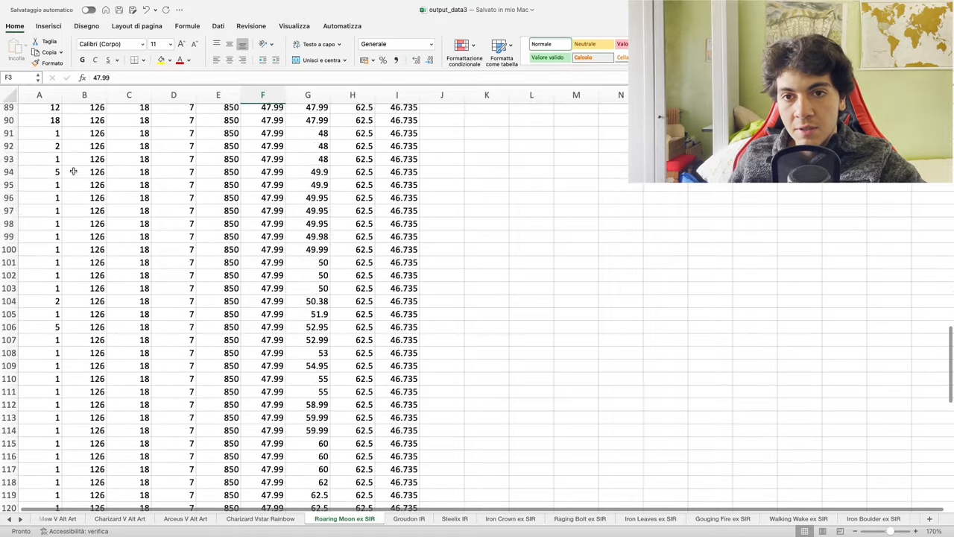
scroll(down, 3)
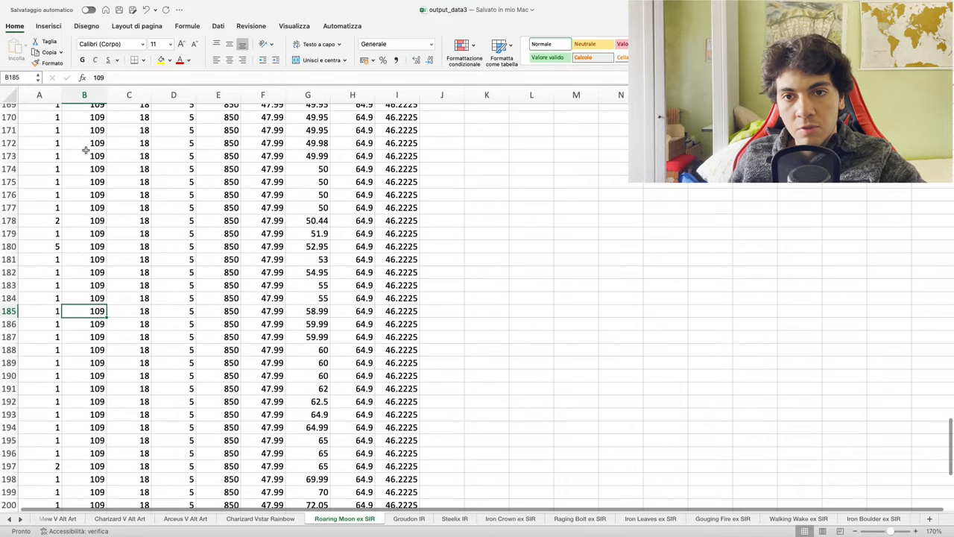
scroll(up, 3)
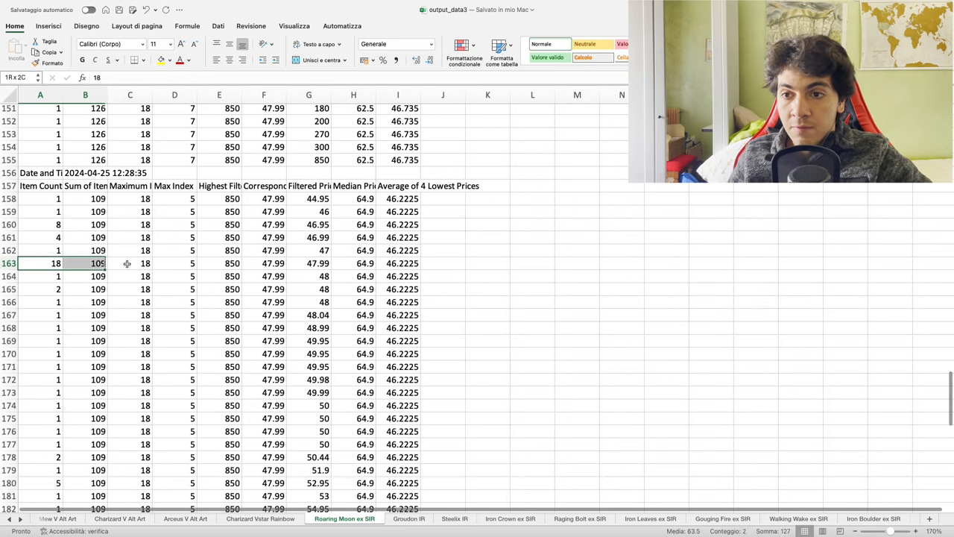
click(218, 237)
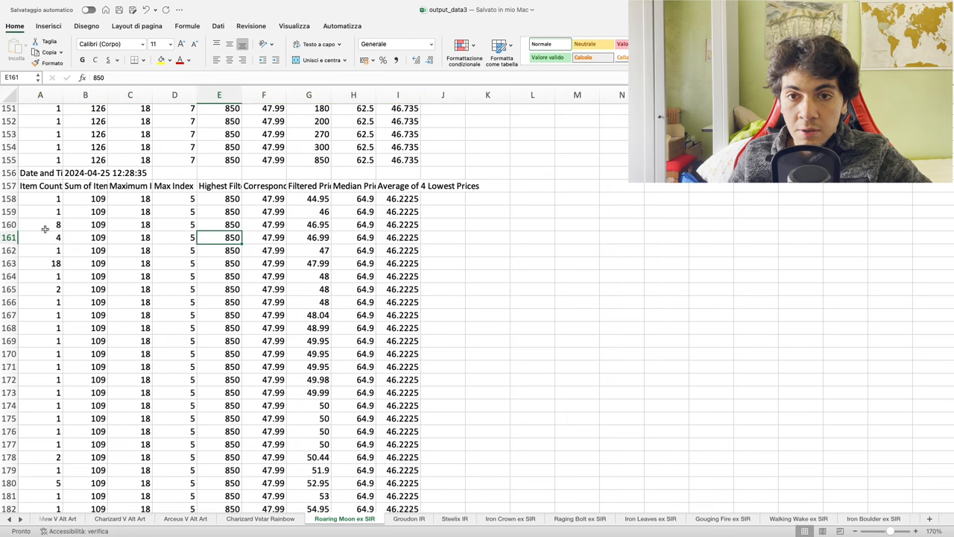
click(308, 224)
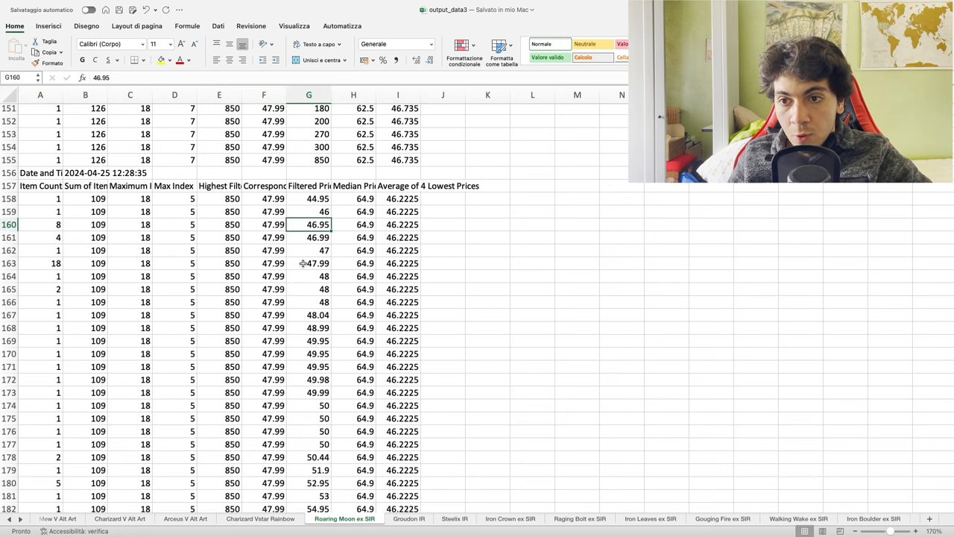
click(308, 263)
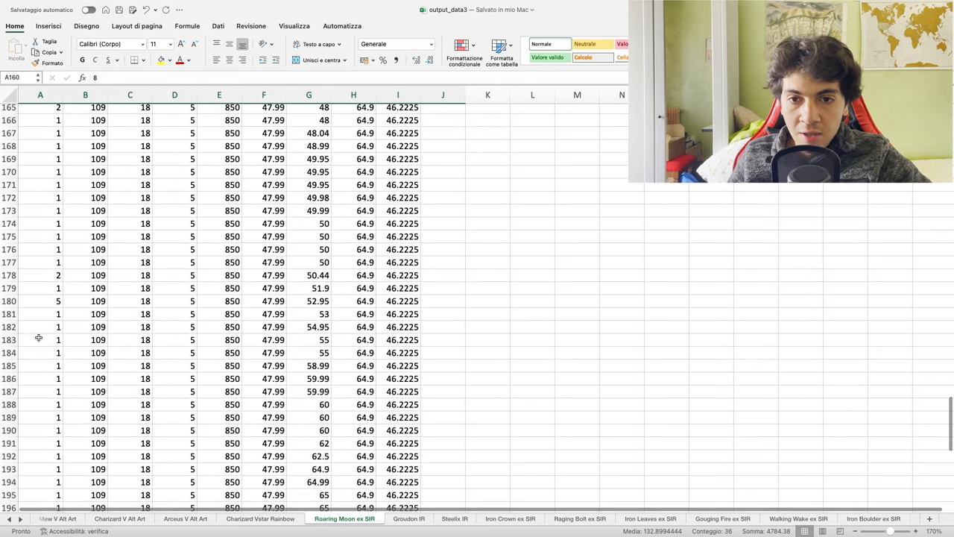
drag(40, 300, 447, 327)
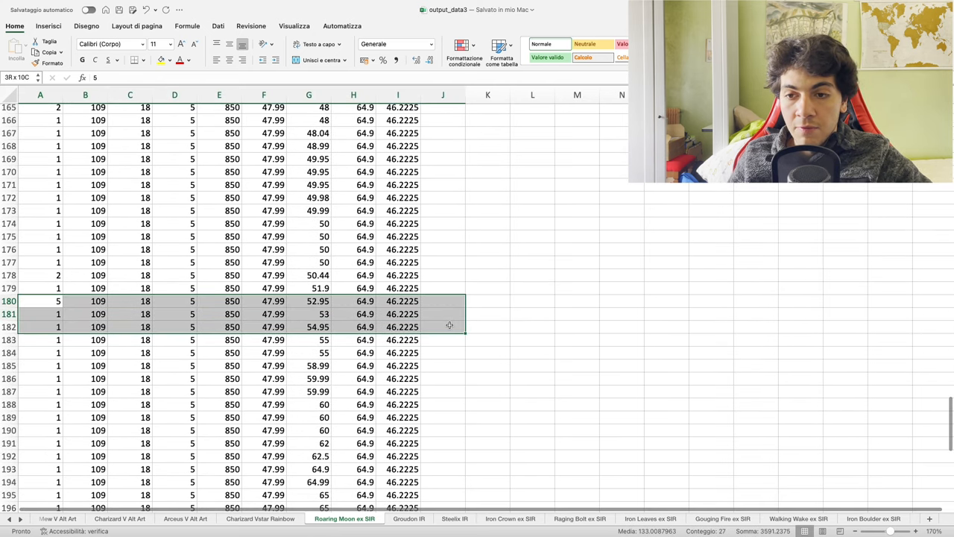
click(408, 519)
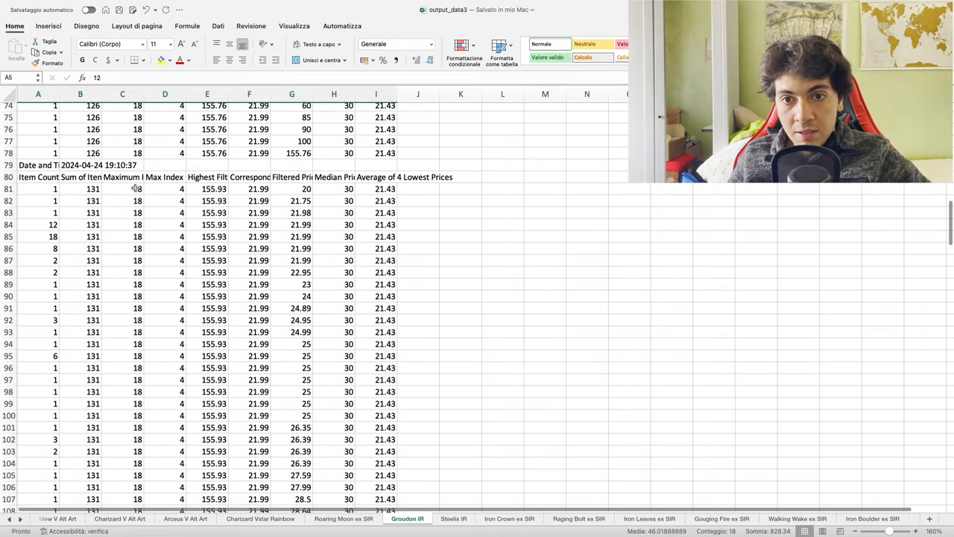
- Review Groudon IR's snapshot date and 2024-04-25 listings (median 30, average 21.93), then open Steelix IR
click(74, 180)
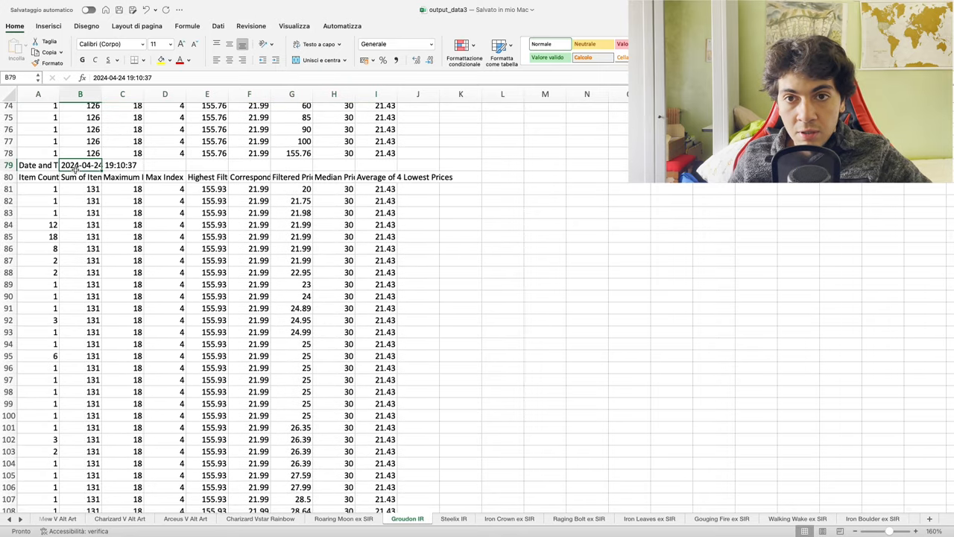
scroll(down, 3)
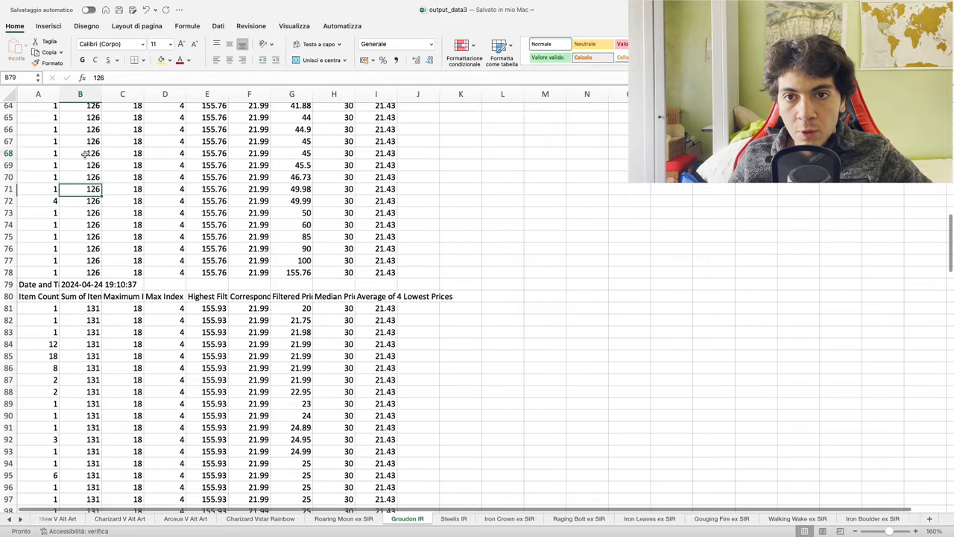
scroll(down, 3)
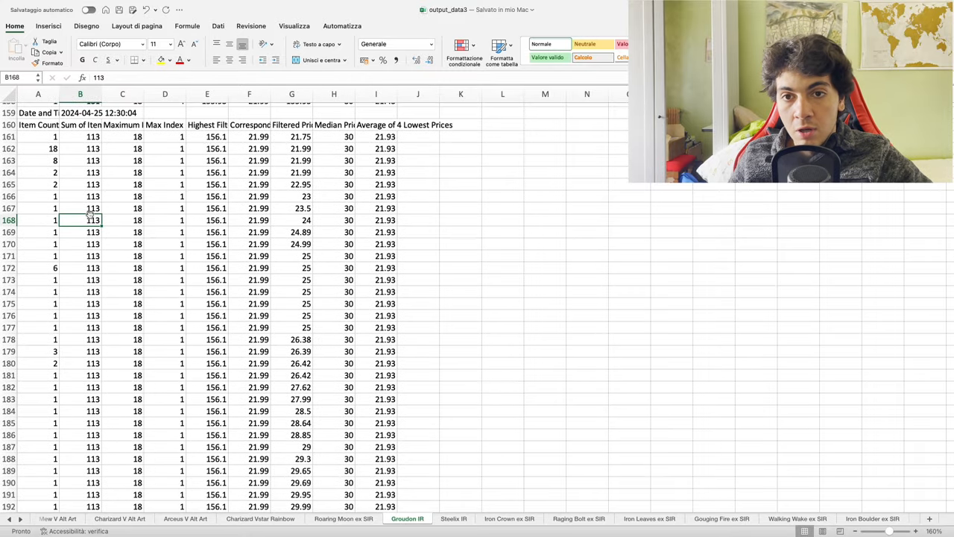
scroll(down, 3)
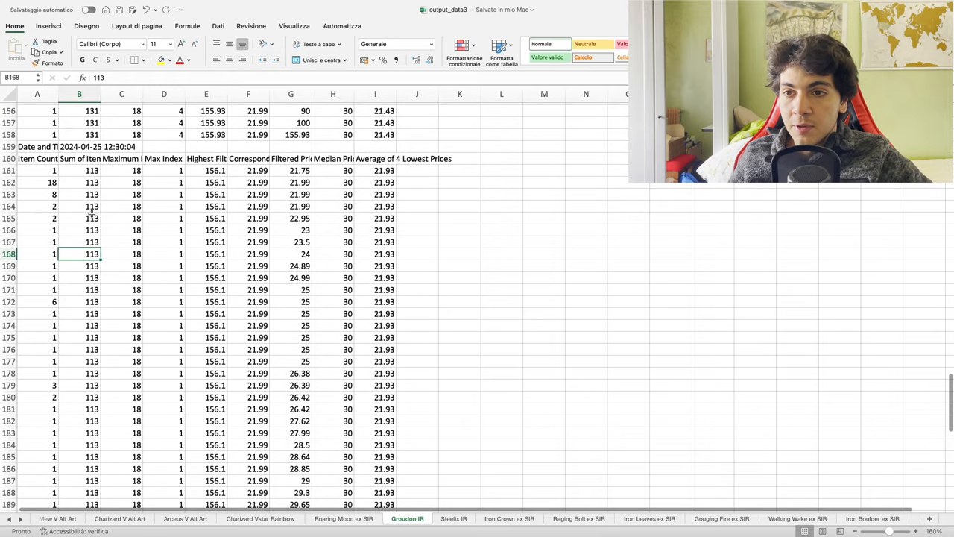
drag(80, 182, 291, 193)
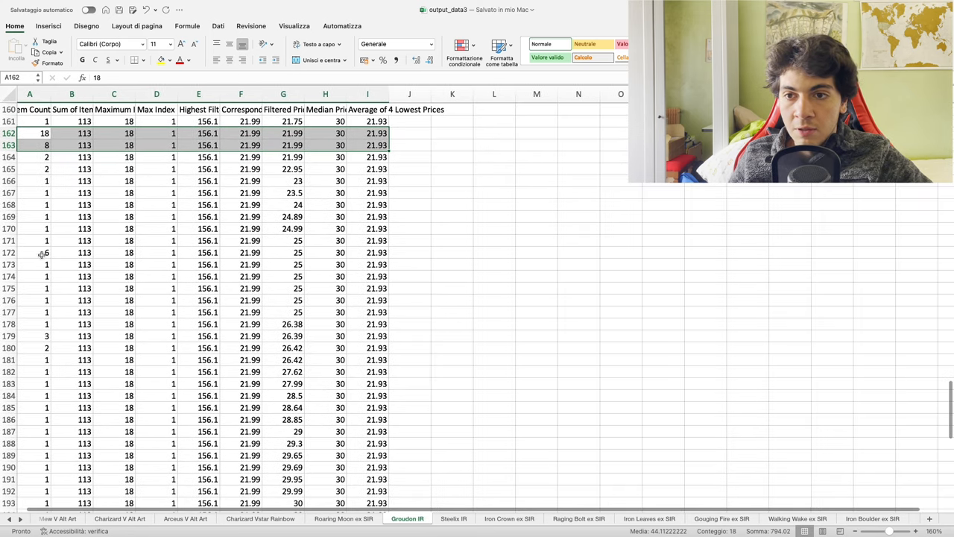
click(36, 252)
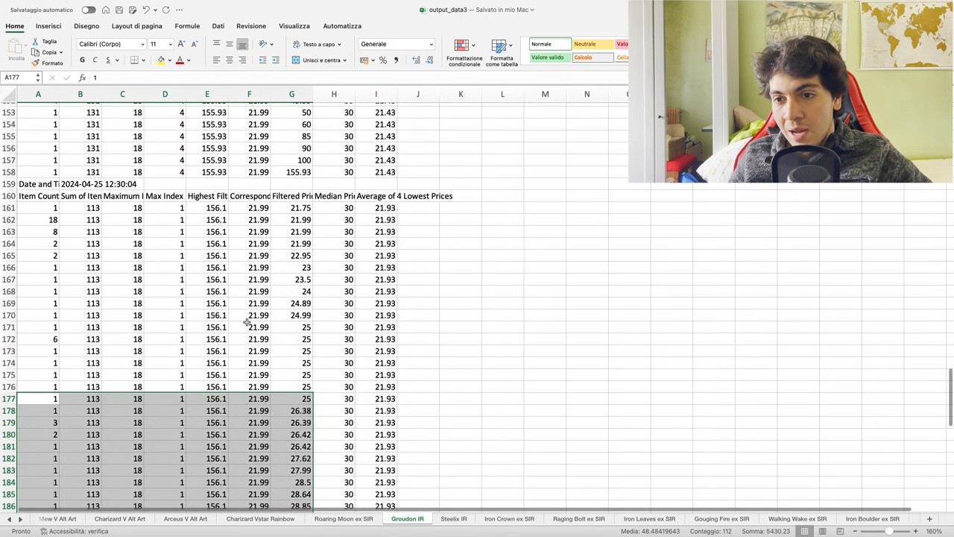
click(455, 519)
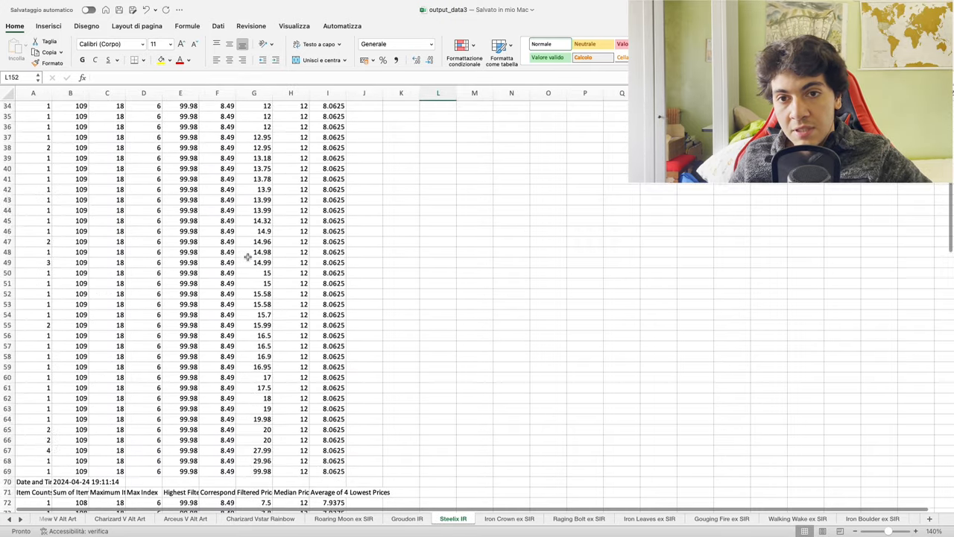
- Review Steelix IR's 2024-04-25 listings (median 12, average 7.9375), then return to Groudon IR
scroll(down, 3)
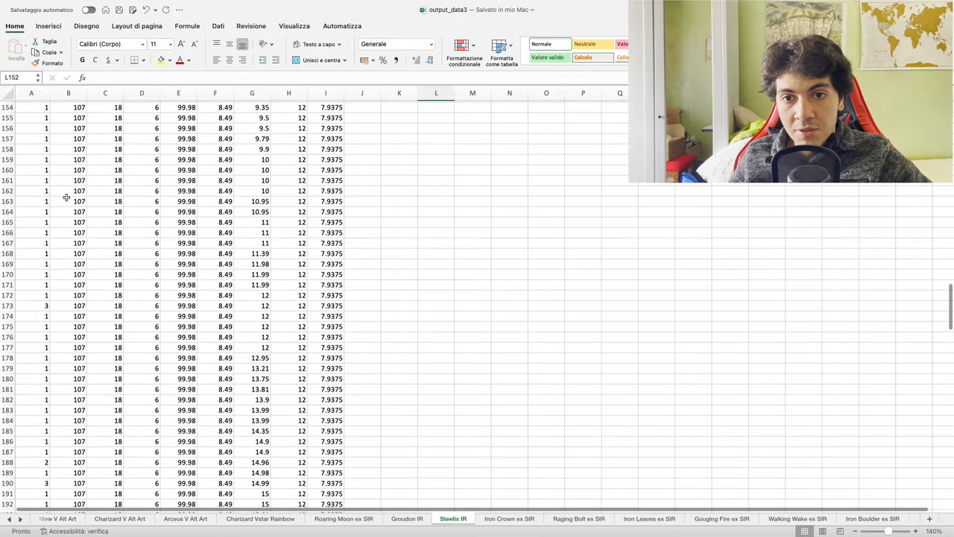
scroll(up, 3)
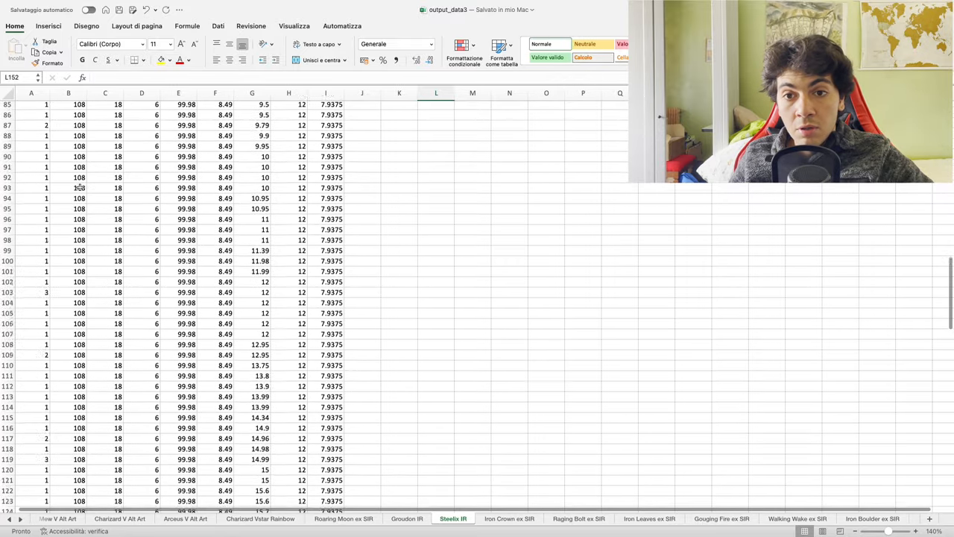
scroll(down, 3)
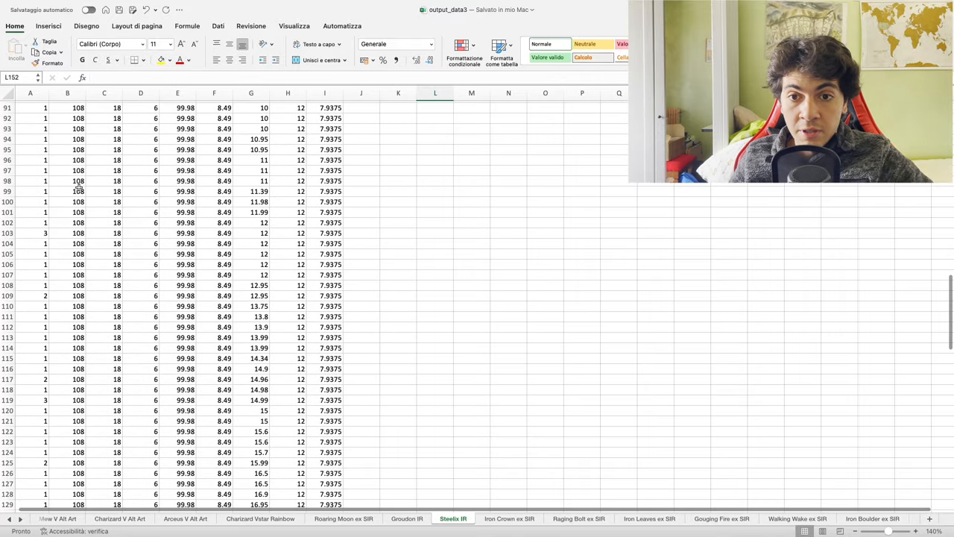
scroll(down, 3)
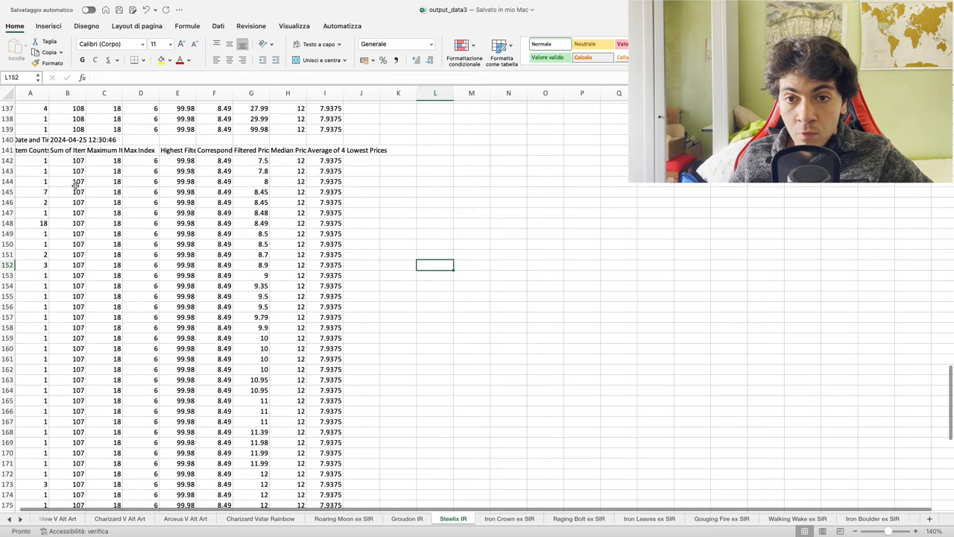
scroll(down, 3)
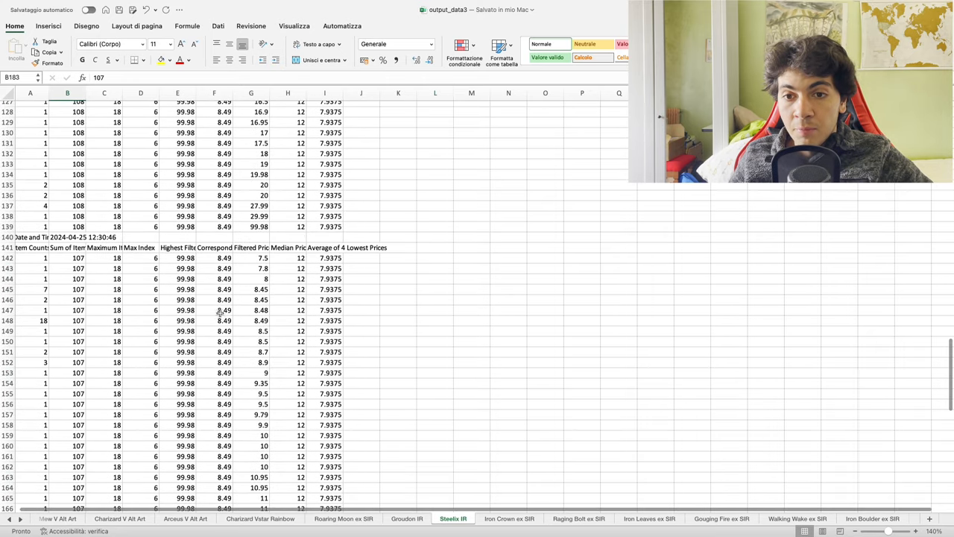
drag(251, 299, 251, 310)
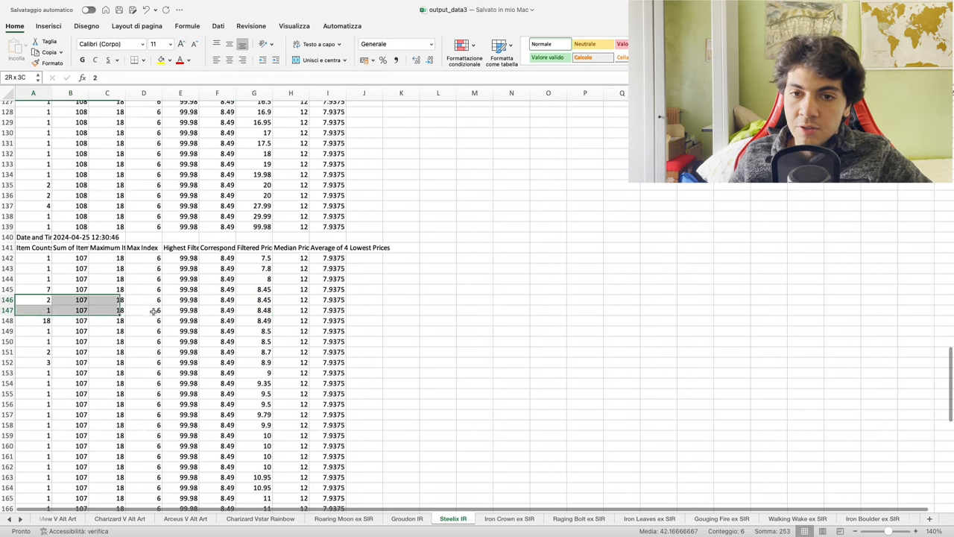
click(401, 321)
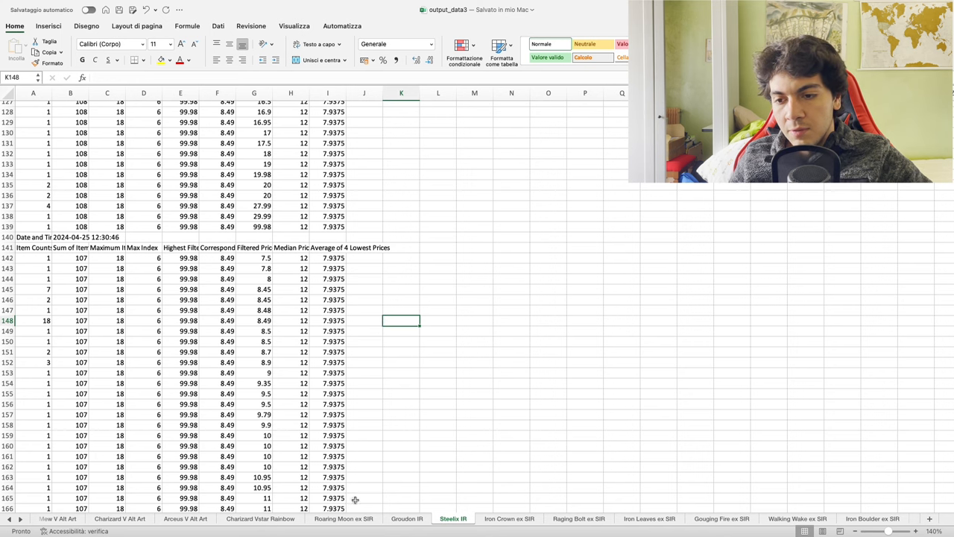
click(345, 518)
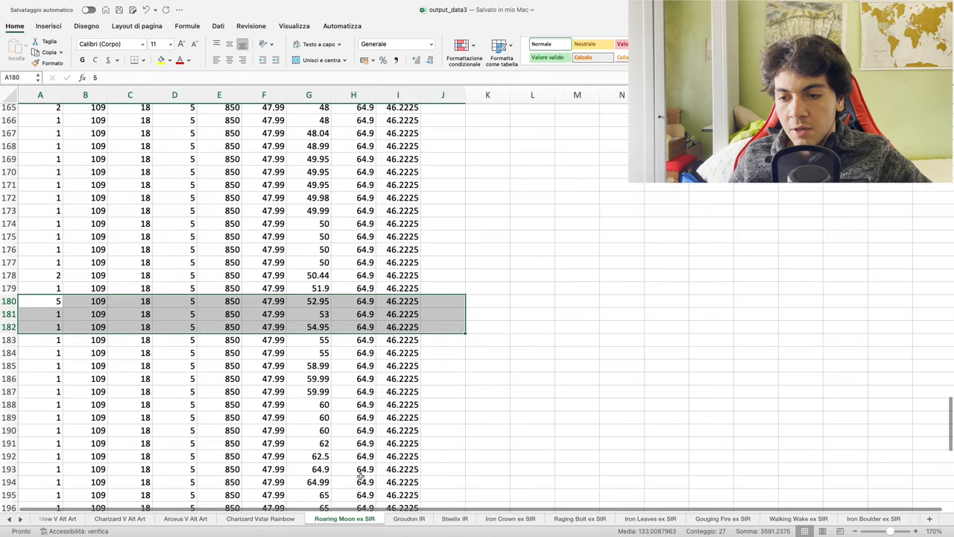
click(420, 518)
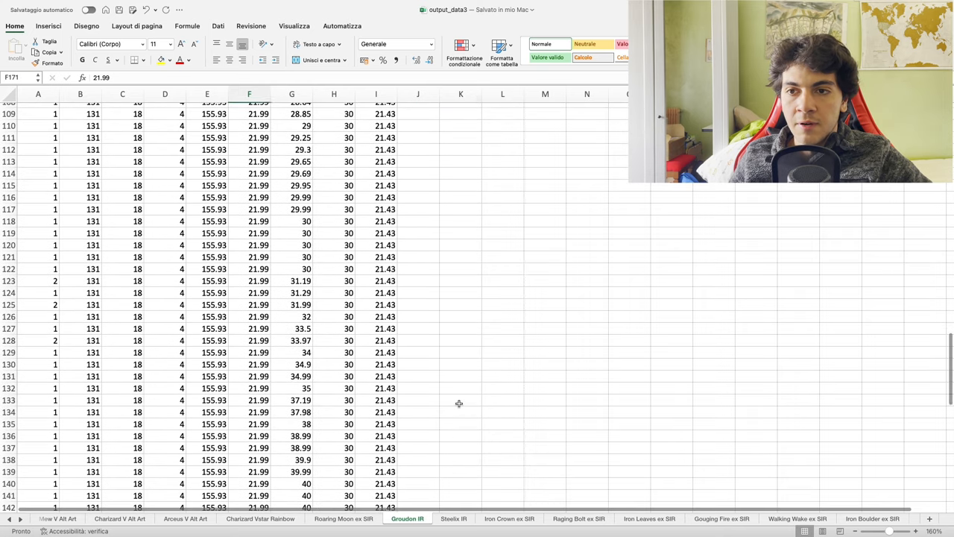